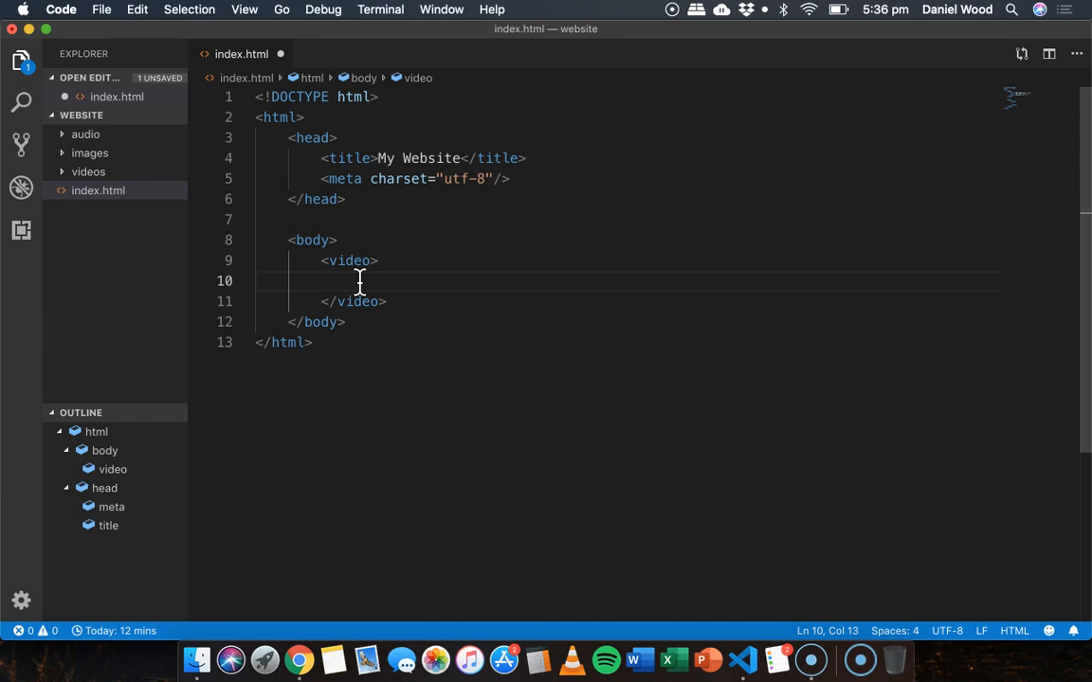
# Step: Nest a self-closing <source src="" type=""/> element inside the video element
pyautogui.write('<')
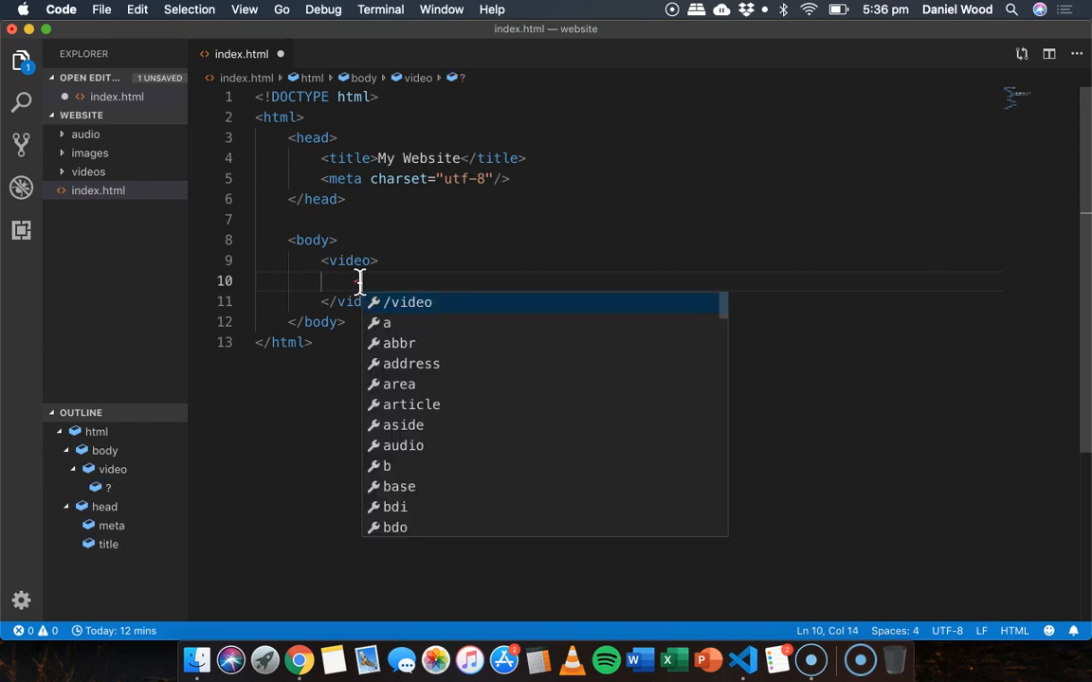
pyautogui.write('source src="')
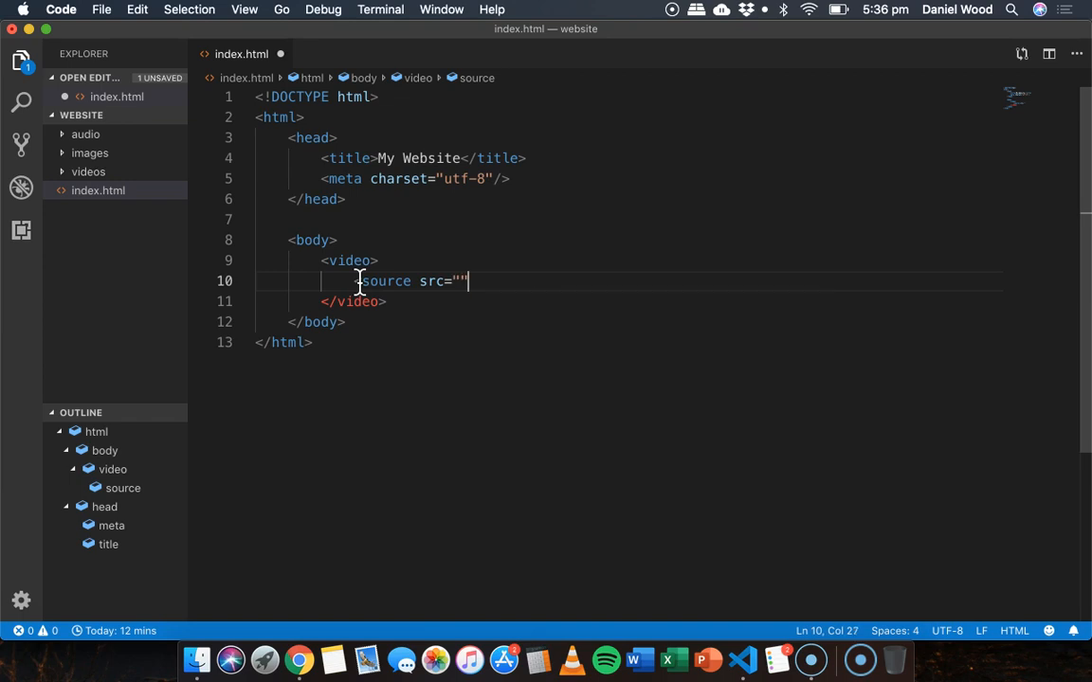
pyautogui.write('type="')
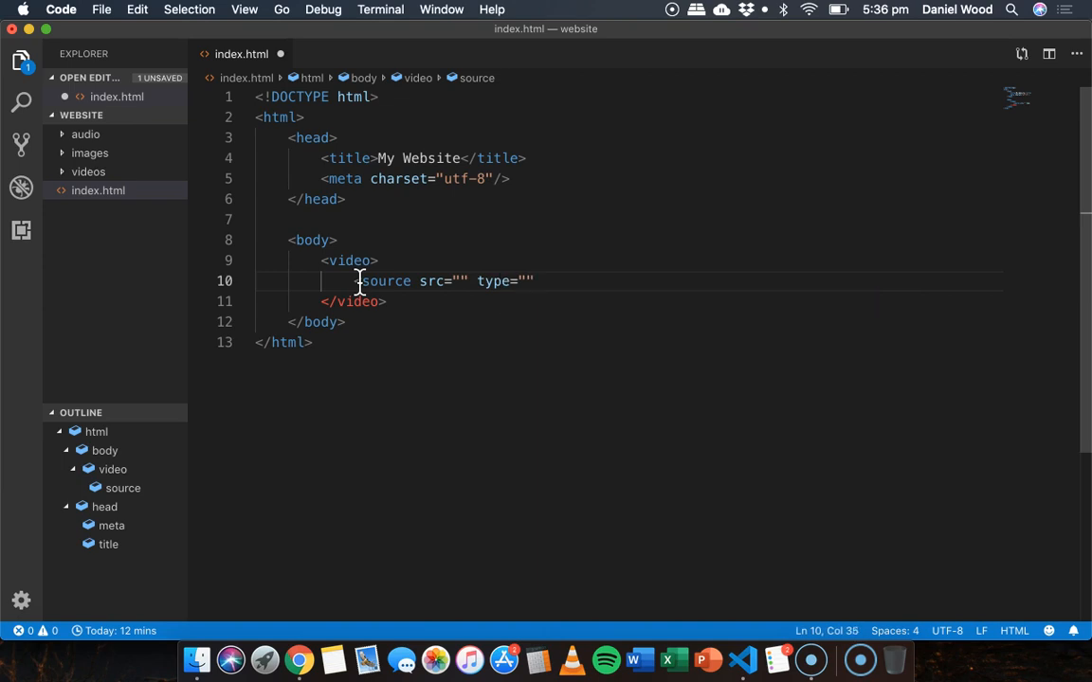
pyautogui.moveTo(471, 280)
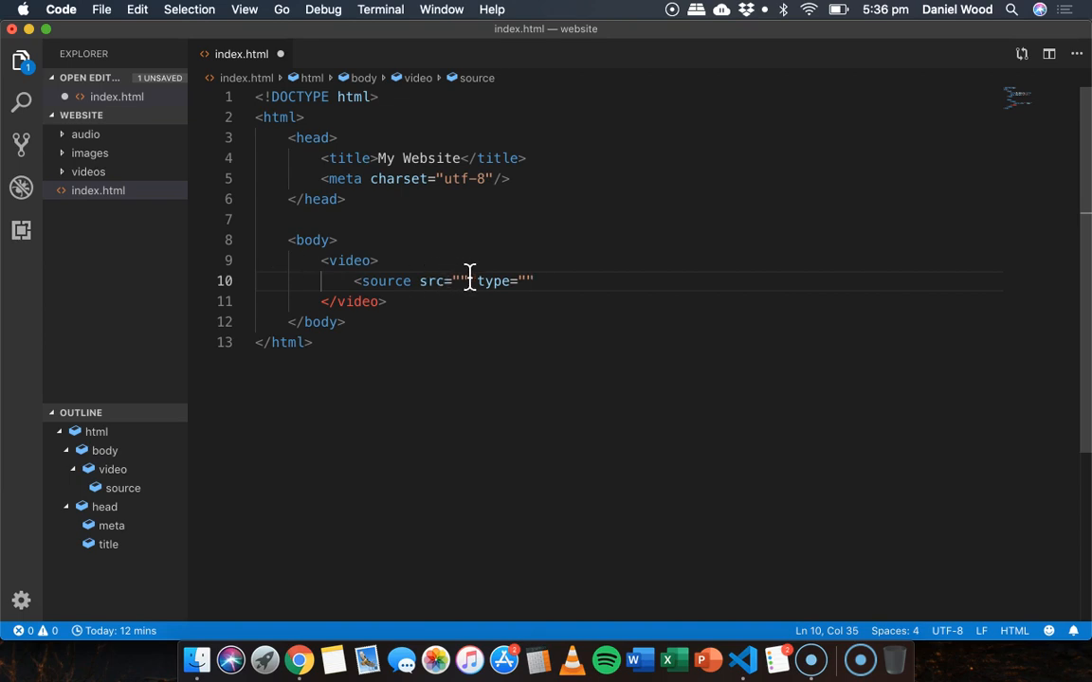
pyautogui.write('/>')
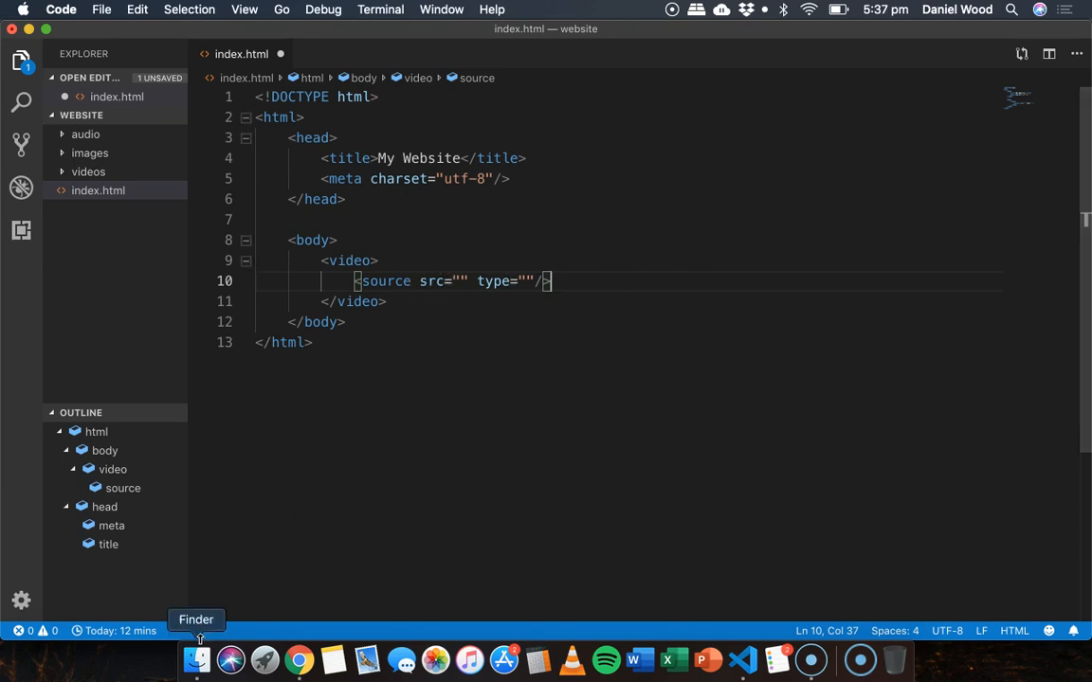
pyautogui.click(197, 660)
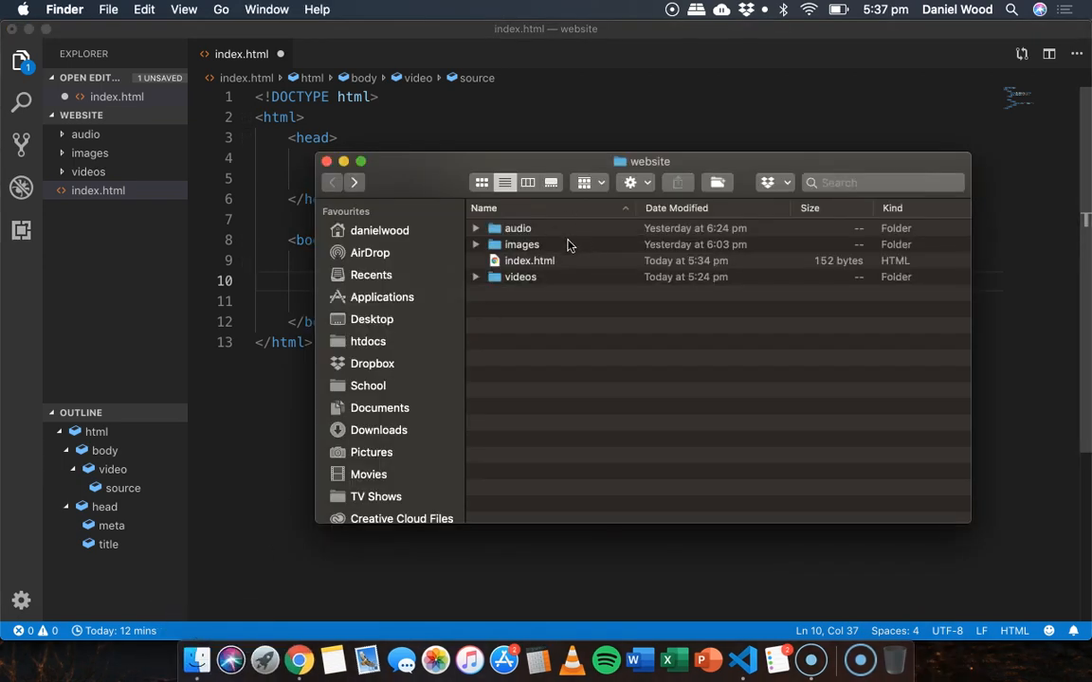
pyautogui.moveTo(541, 280)
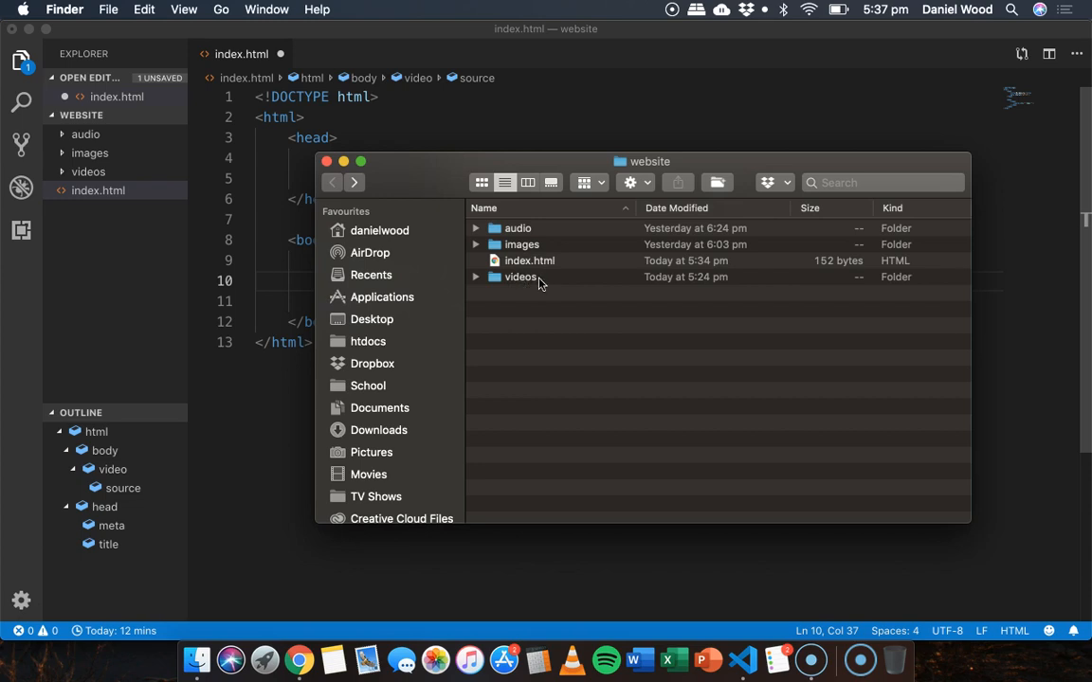
pyautogui.doubleClick(520, 276)
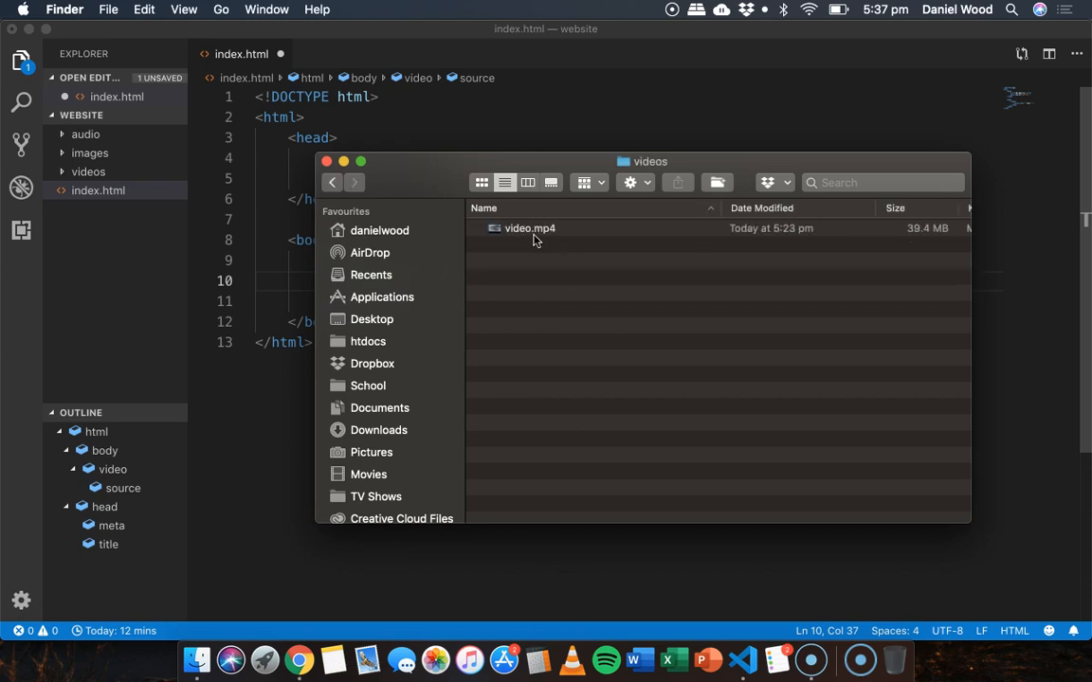
pyautogui.click(531, 227)
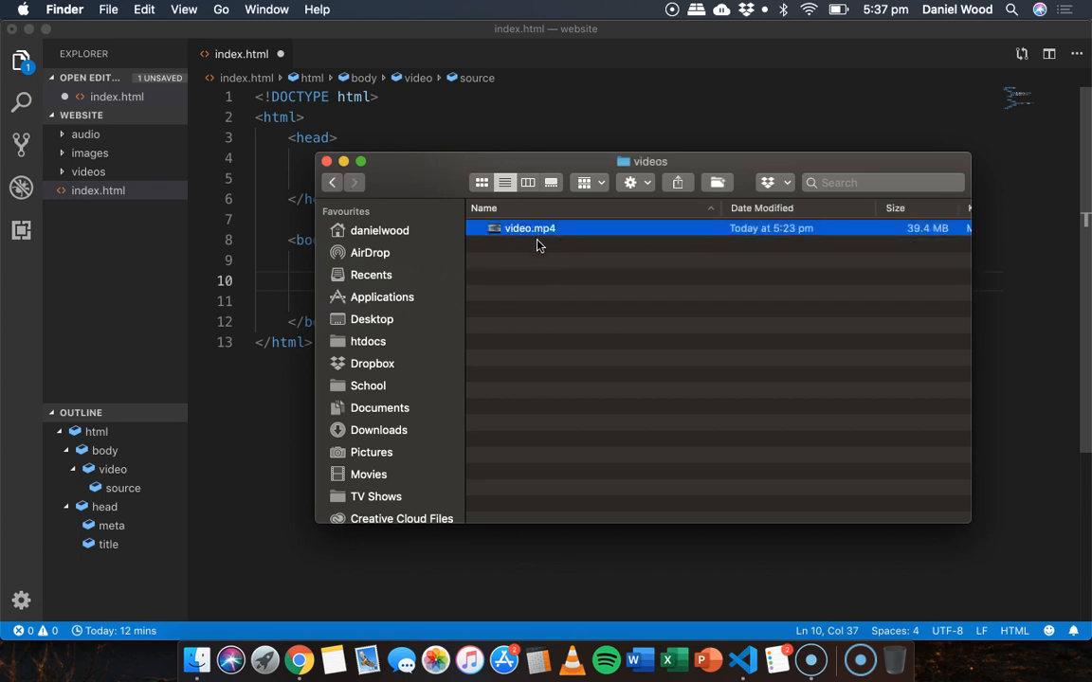
pyautogui.moveTo(603, 258)
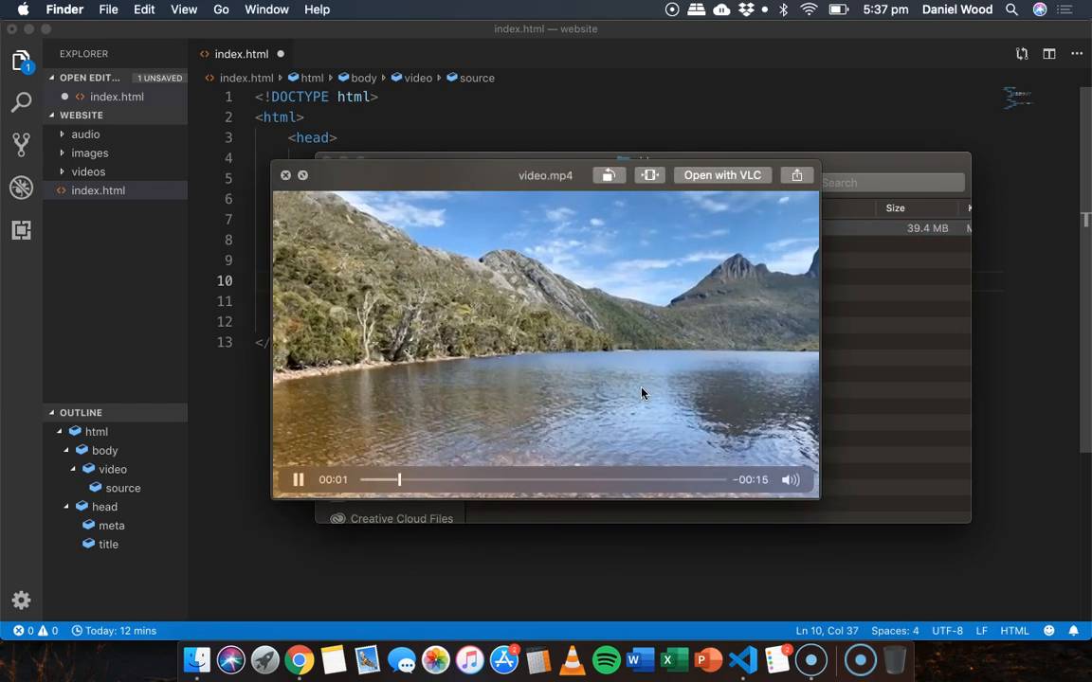
pyautogui.click(284, 175)
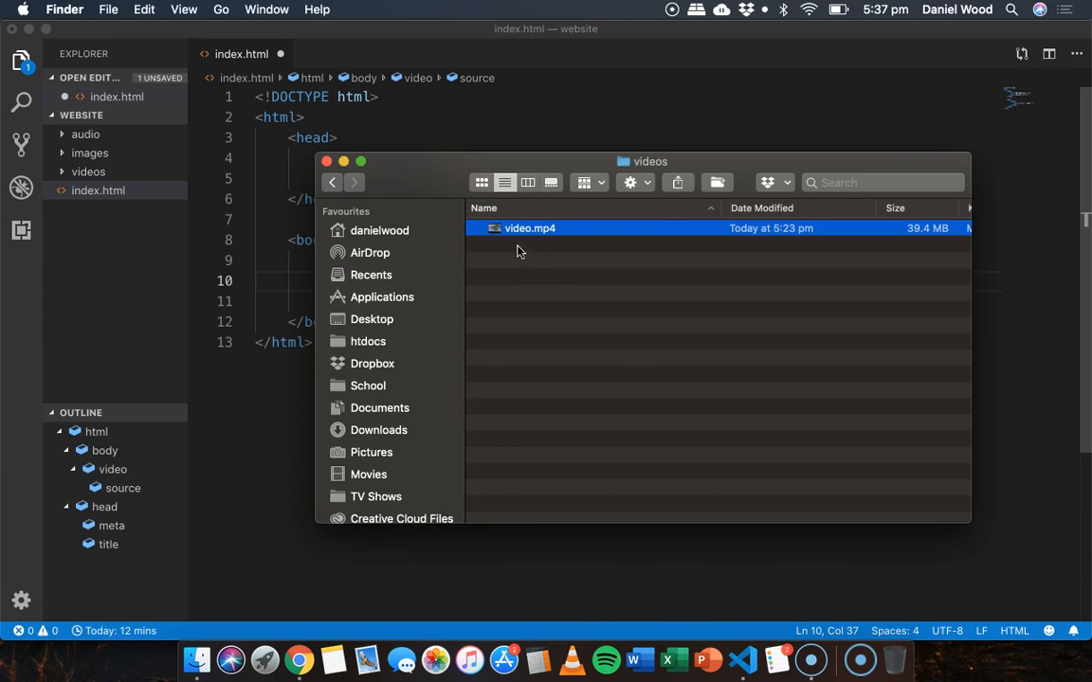
pyautogui.moveTo(553, 247)
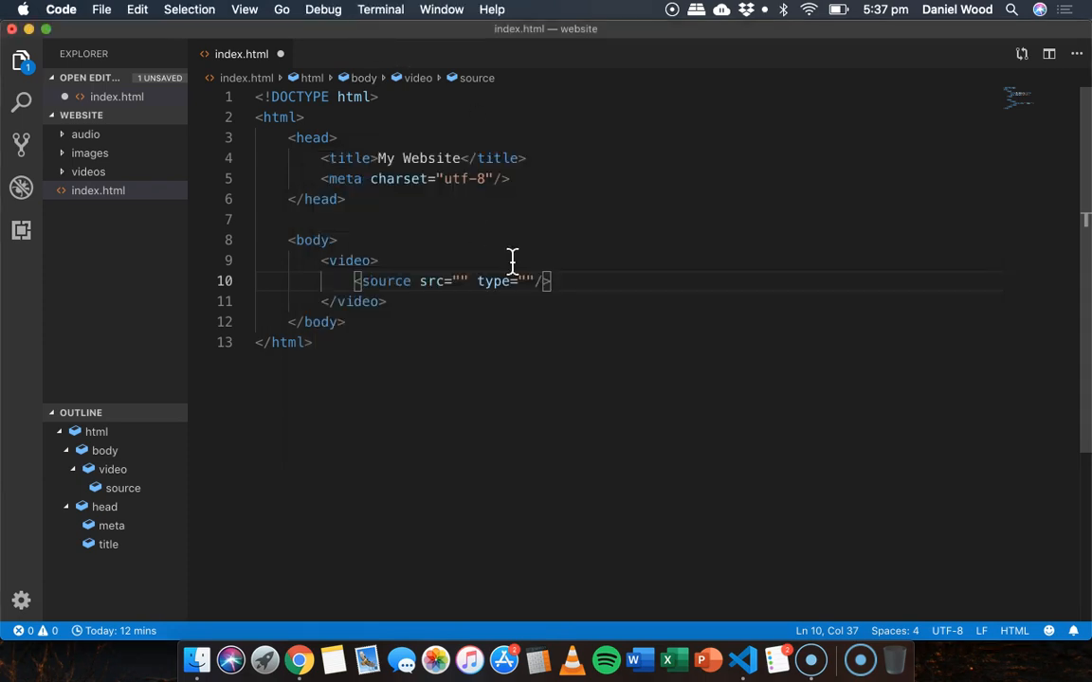
# Step: Point the source at videos/video.mp4 with type video/mp4, briefly trying webm before reverting
pyautogui.click(459, 281)
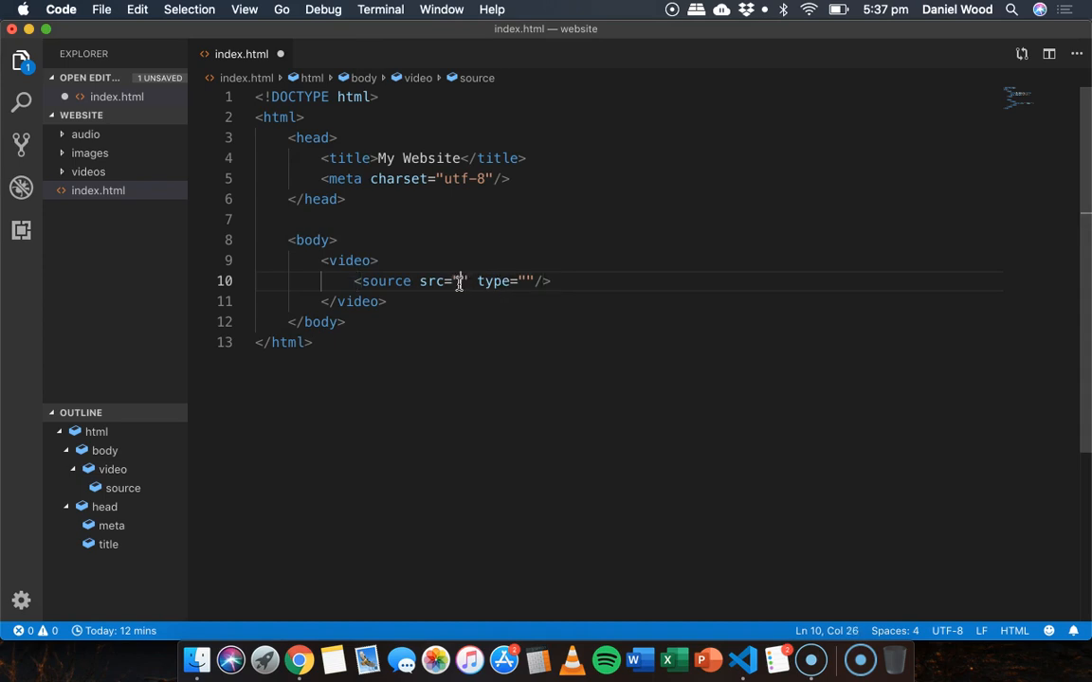
pyautogui.write('videos/video.mp4')
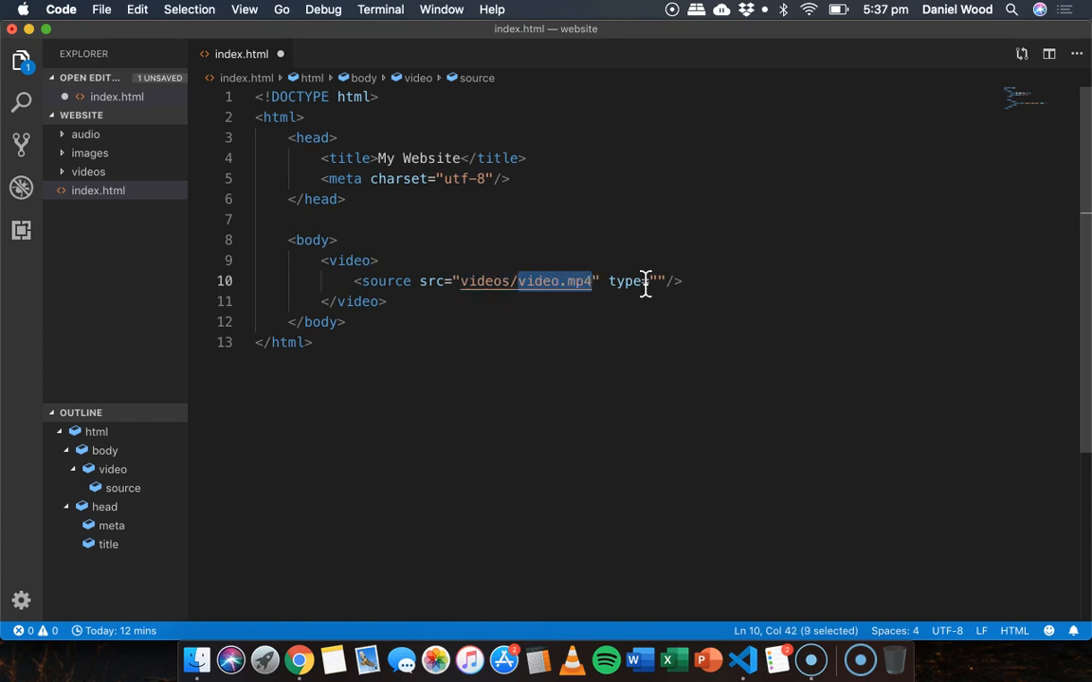
pyautogui.click(654, 281)
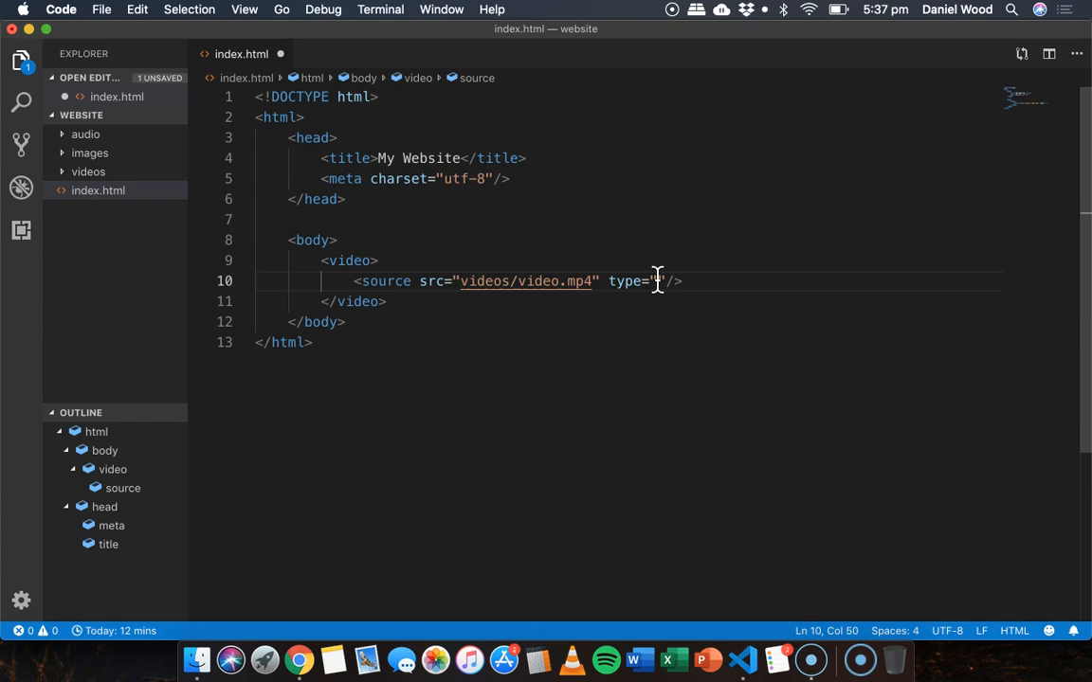
pyautogui.write('video/')
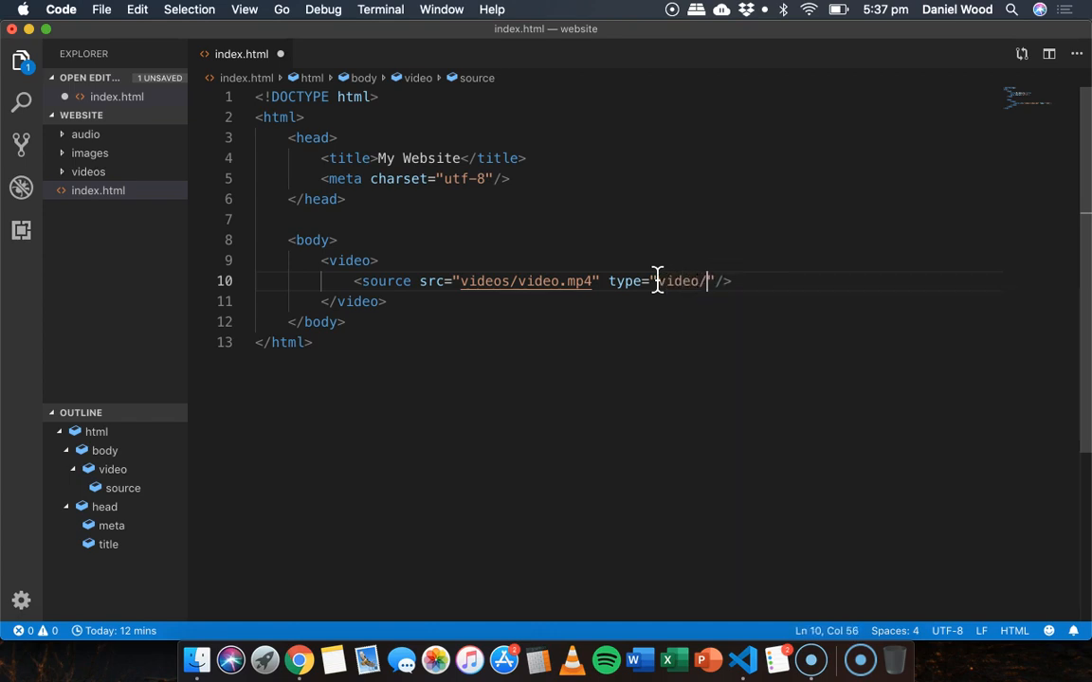
pyautogui.write('mp4')
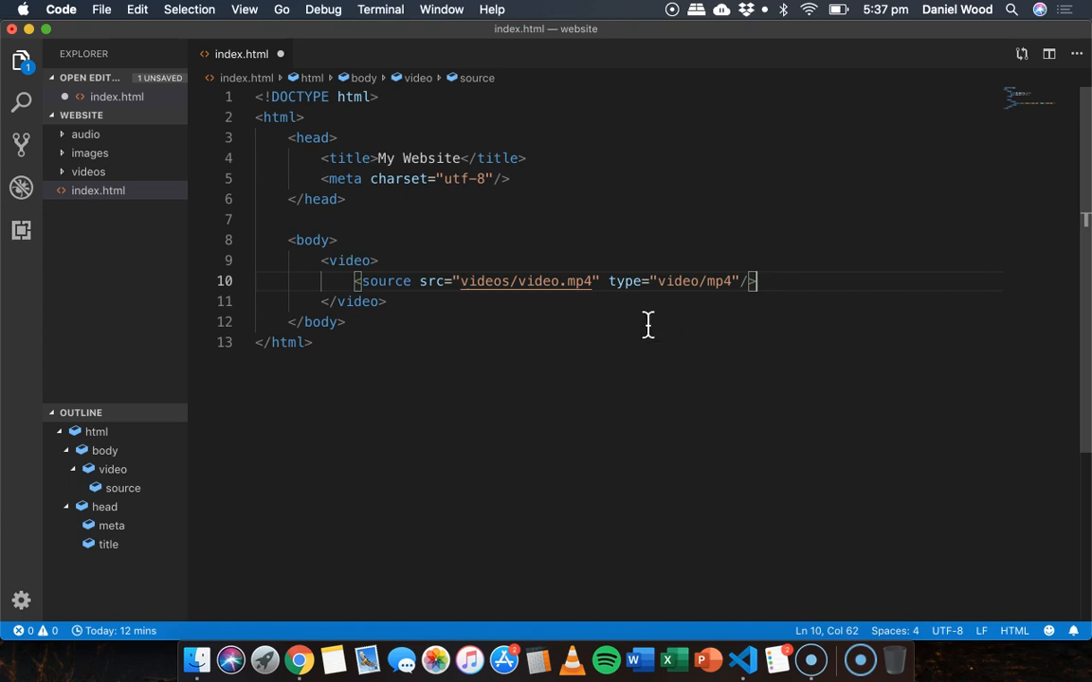
pyautogui.moveTo(540, 266)
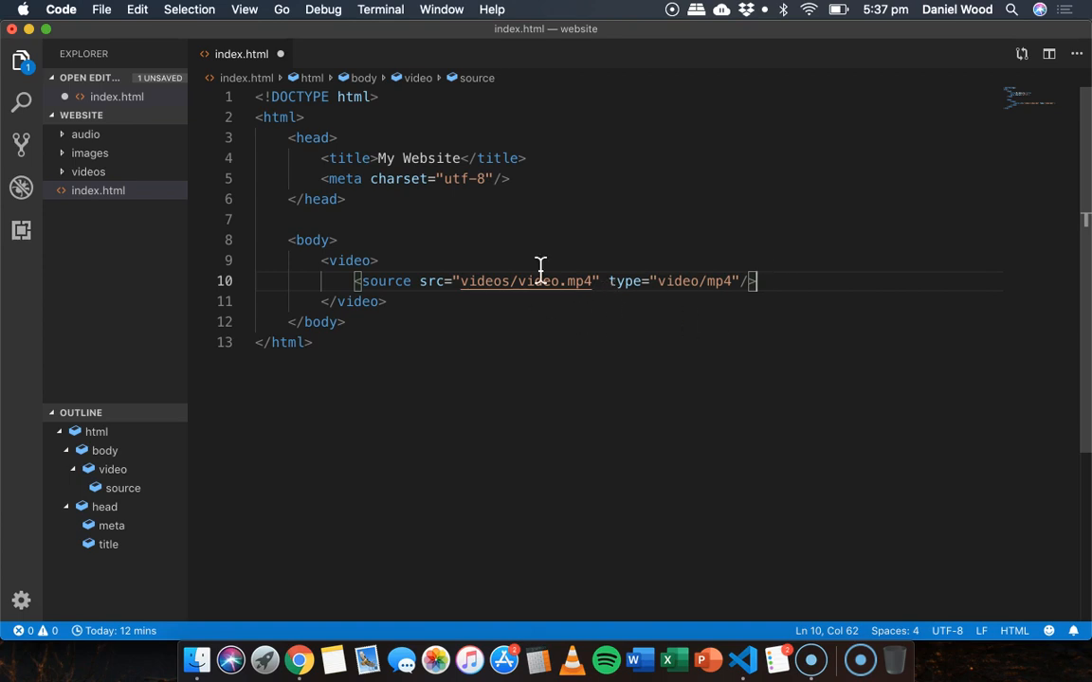
pyautogui.moveTo(705, 280)
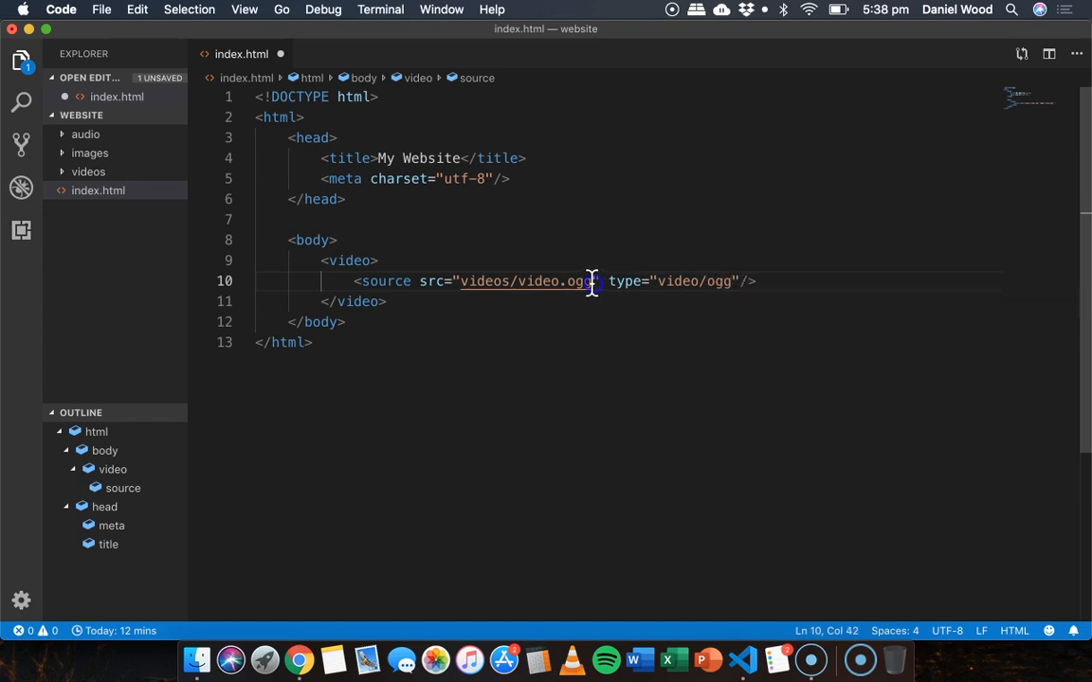
pyautogui.write('webm')
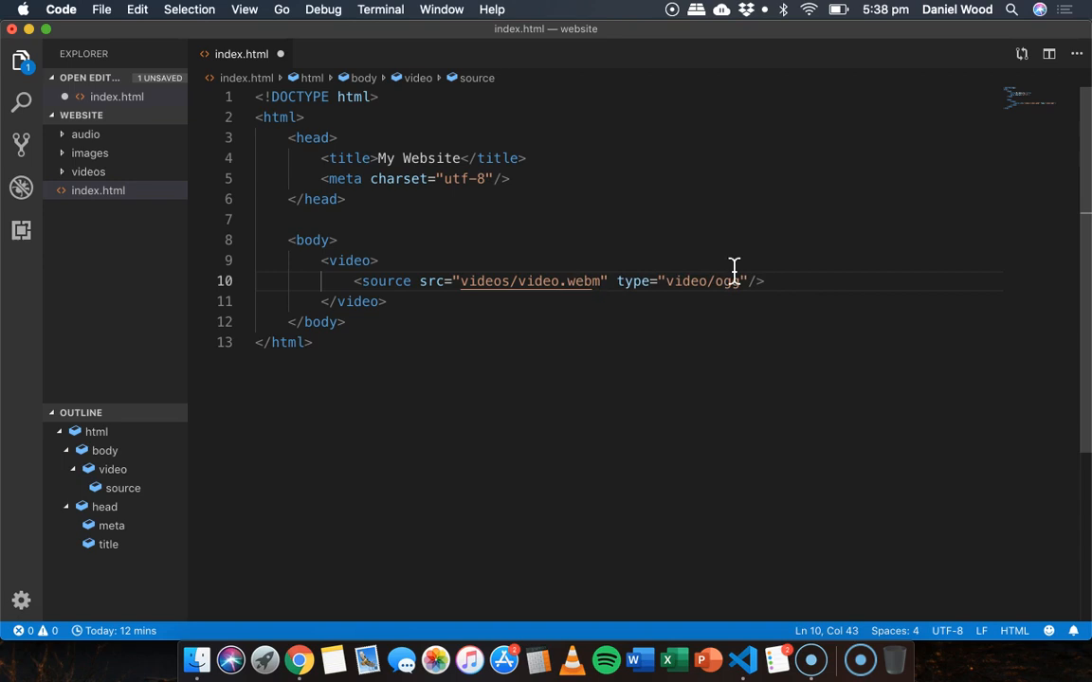
pyautogui.write('web')
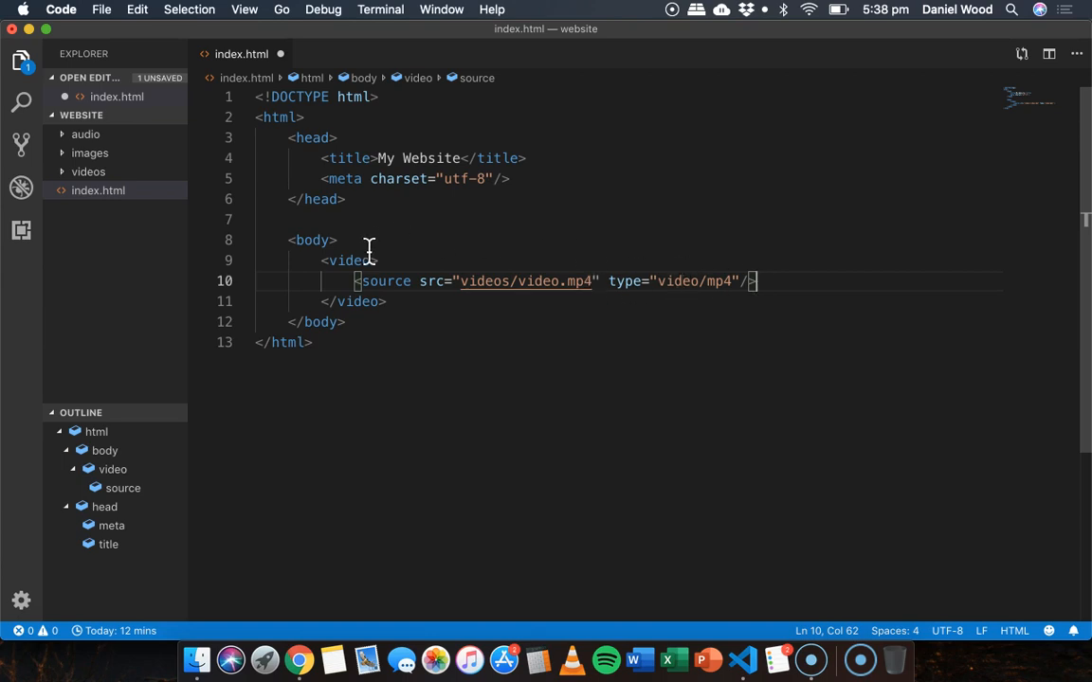
# Step: Confirm the opening video tag carries the controls attribute, selecting it and deselecting
pyautogui.click(349, 259)
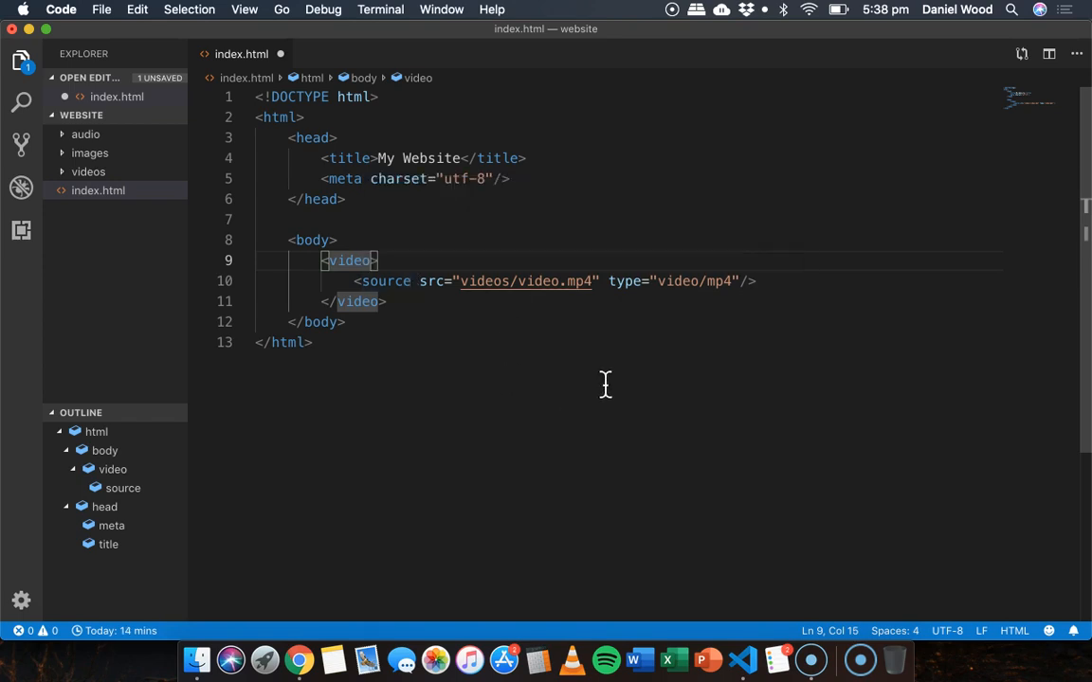
pyautogui.moveTo(534, 330)
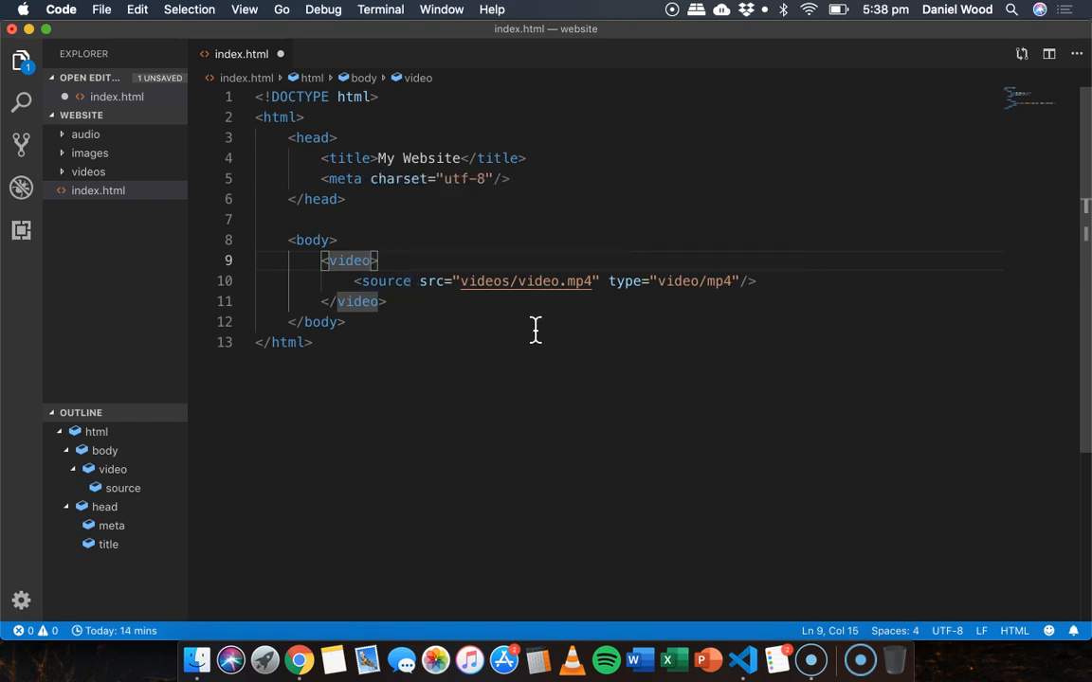
pyautogui.write('controls')
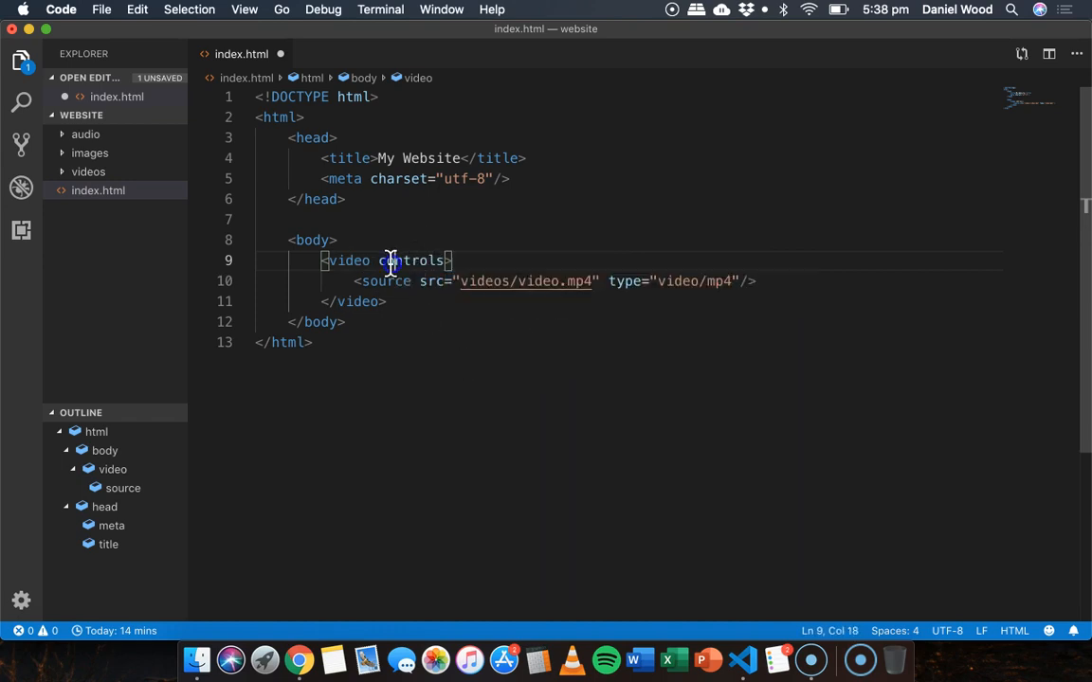
pyautogui.doubleClick(410, 262)
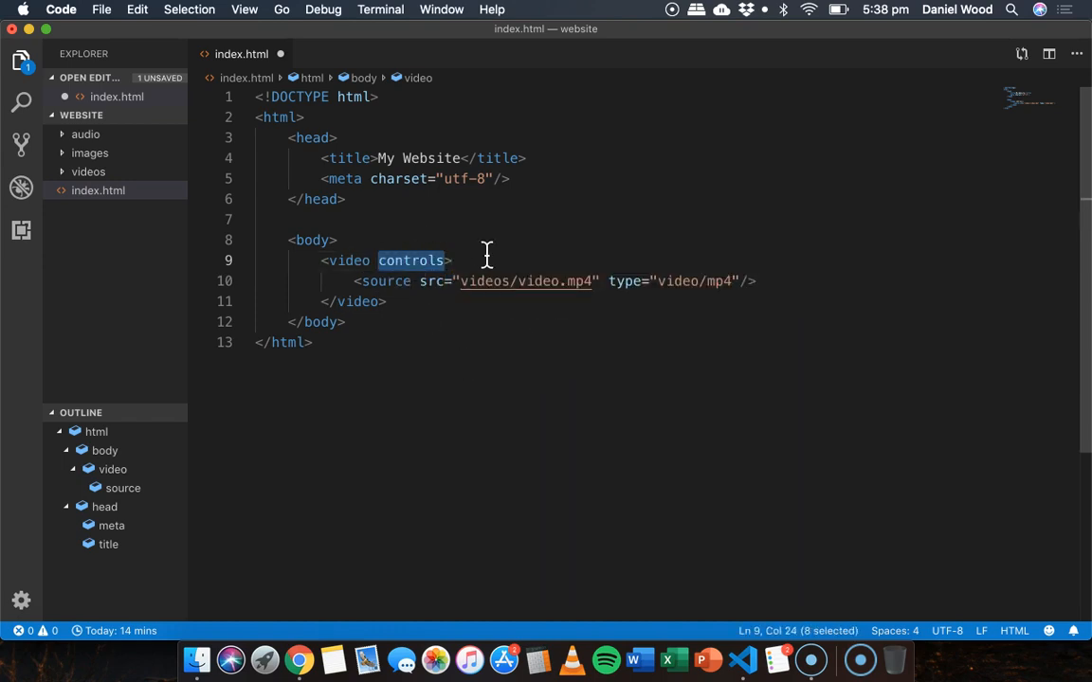
pyautogui.moveTo(446, 275)
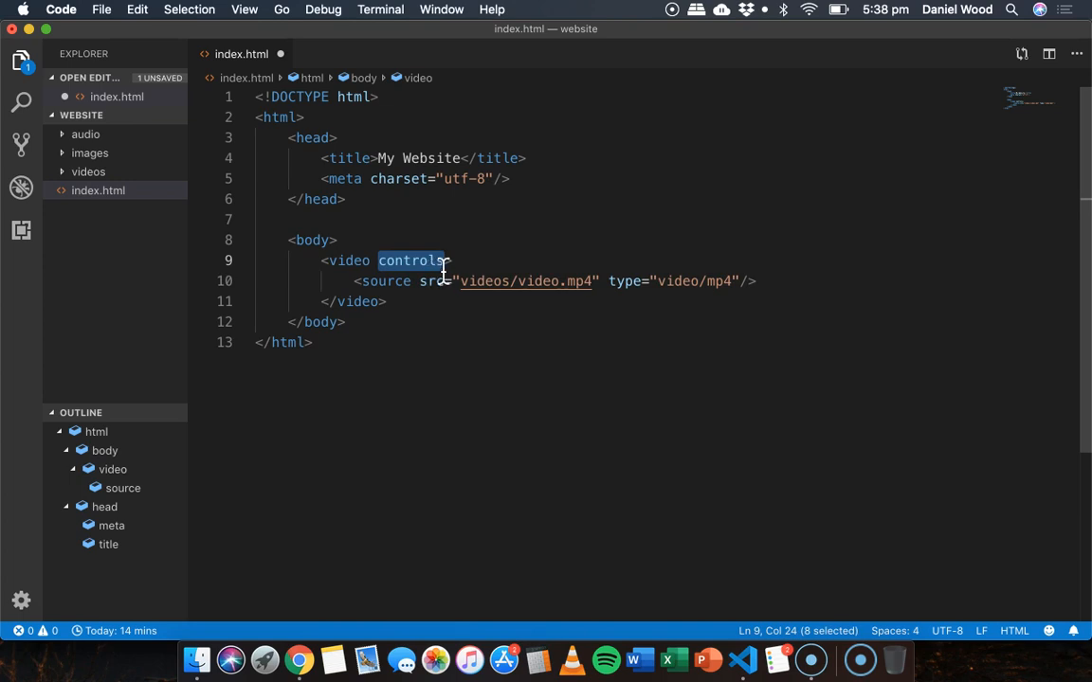
pyautogui.click(453, 261)
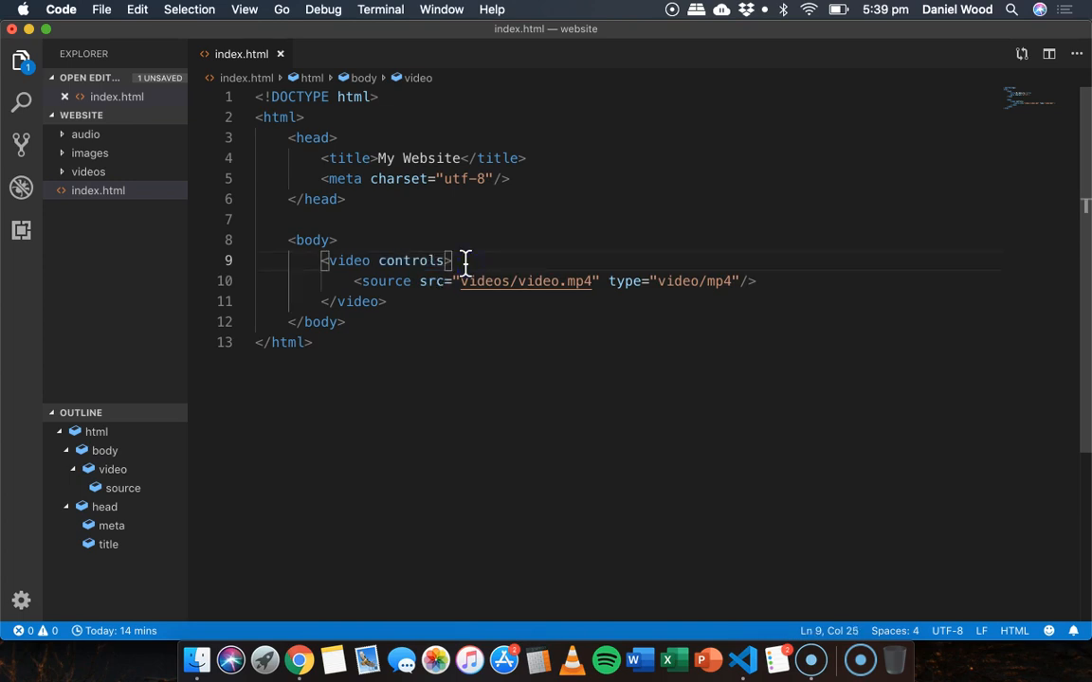
pyautogui.moveTo(390, 262)
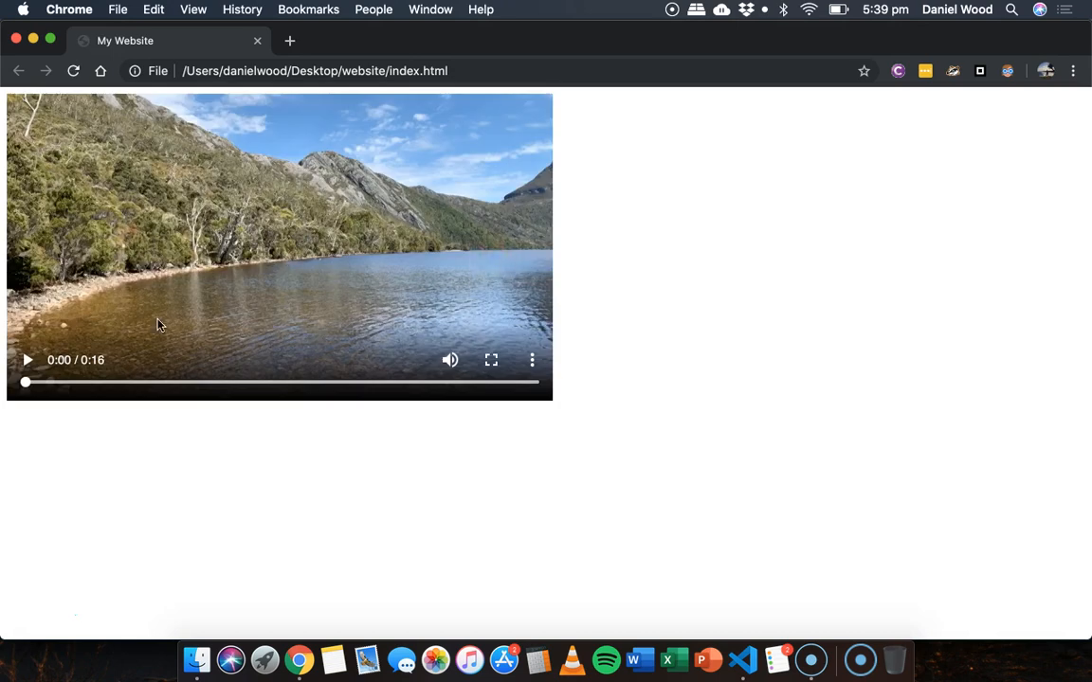
# Step: Play, pause and resume the lake video in Chrome to test the player controls
pyautogui.click(27, 360)
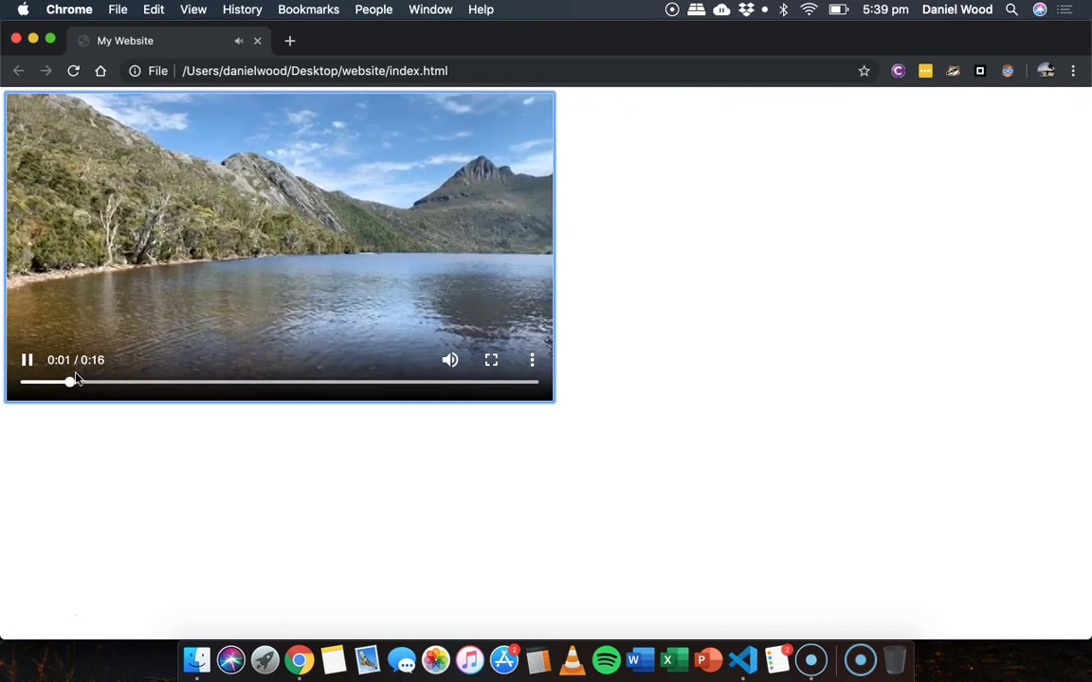
pyautogui.click(27, 360)
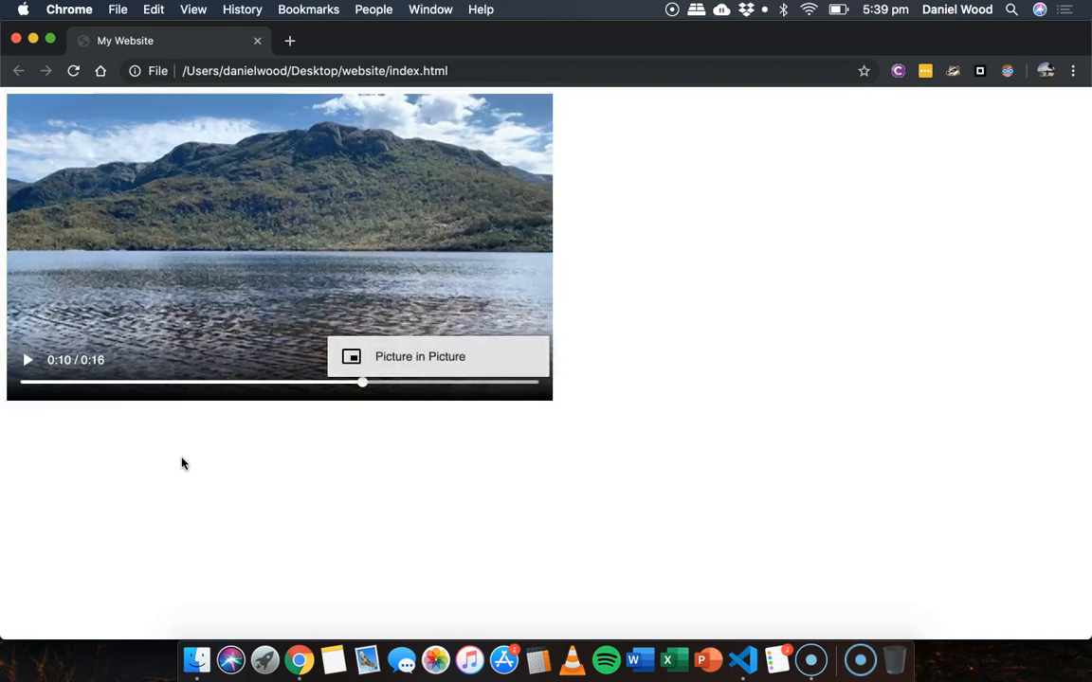
pyautogui.click(27, 360)
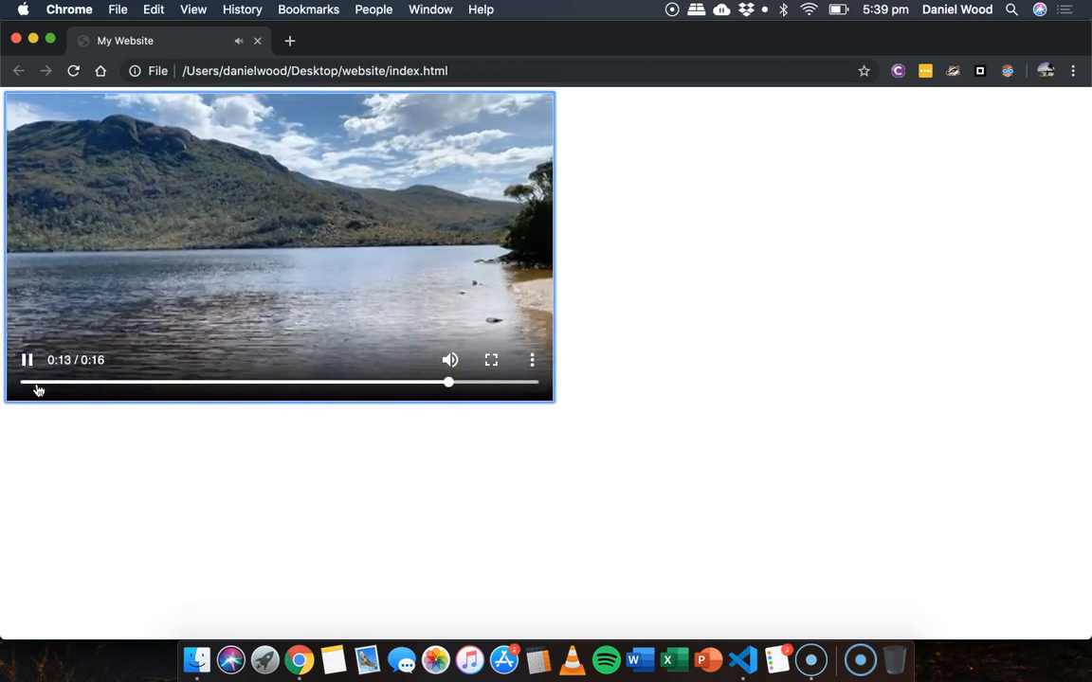
pyautogui.click(27, 360)
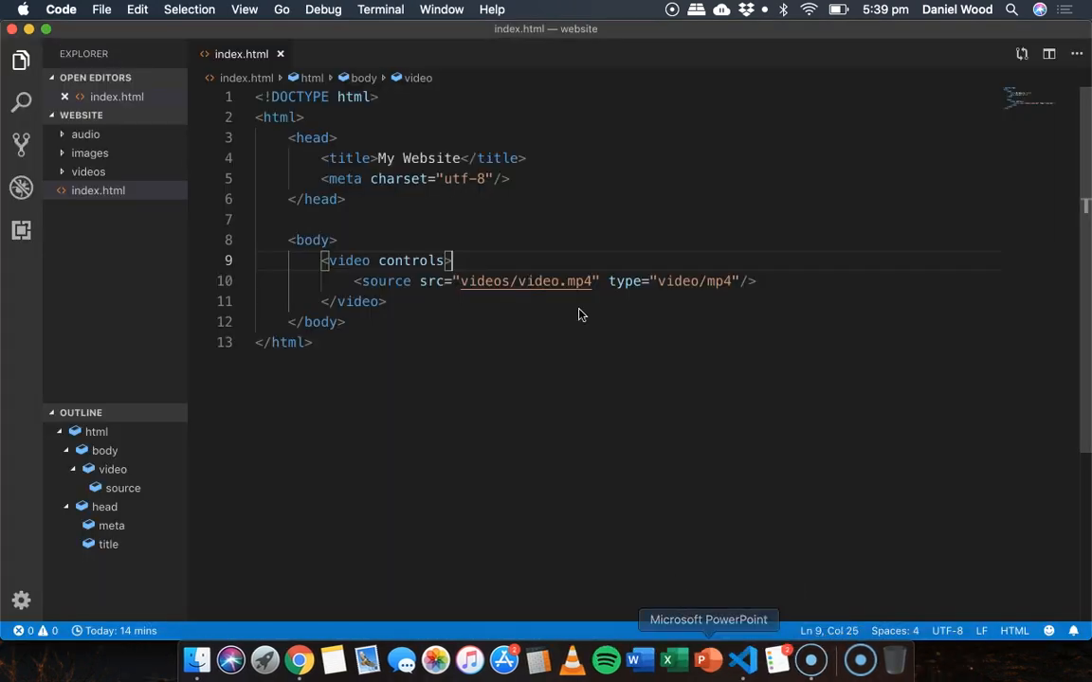
# Step: Add width="640" and height="360" attributes before controls on the video tag
pyautogui.click(377, 261)
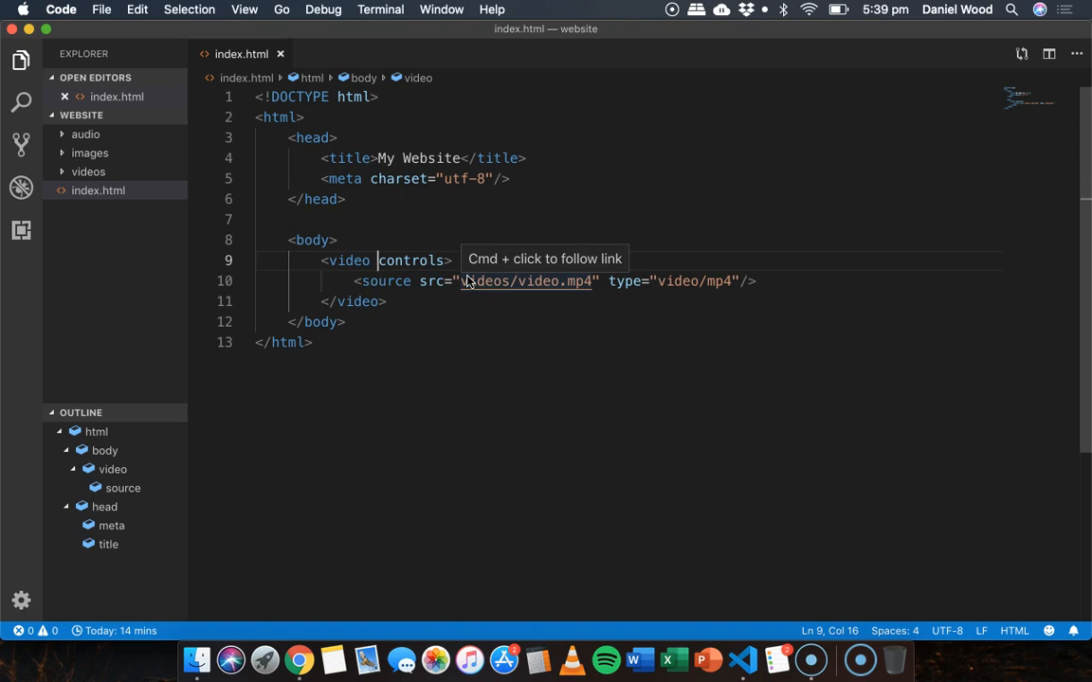
pyautogui.write('width')
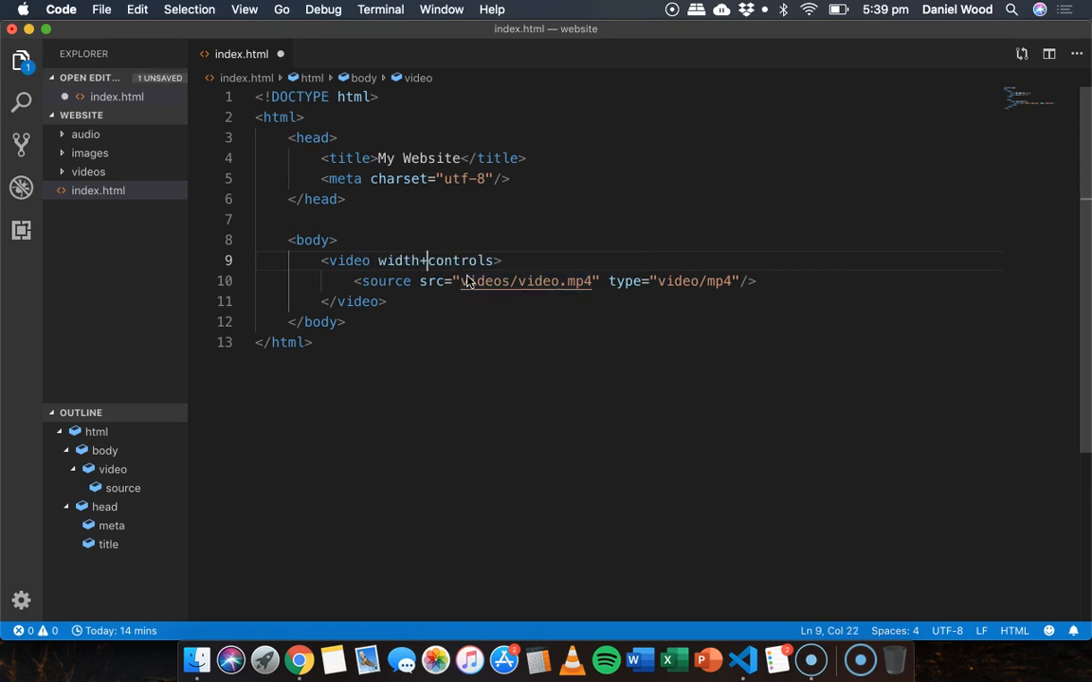
pyautogui.write('="')
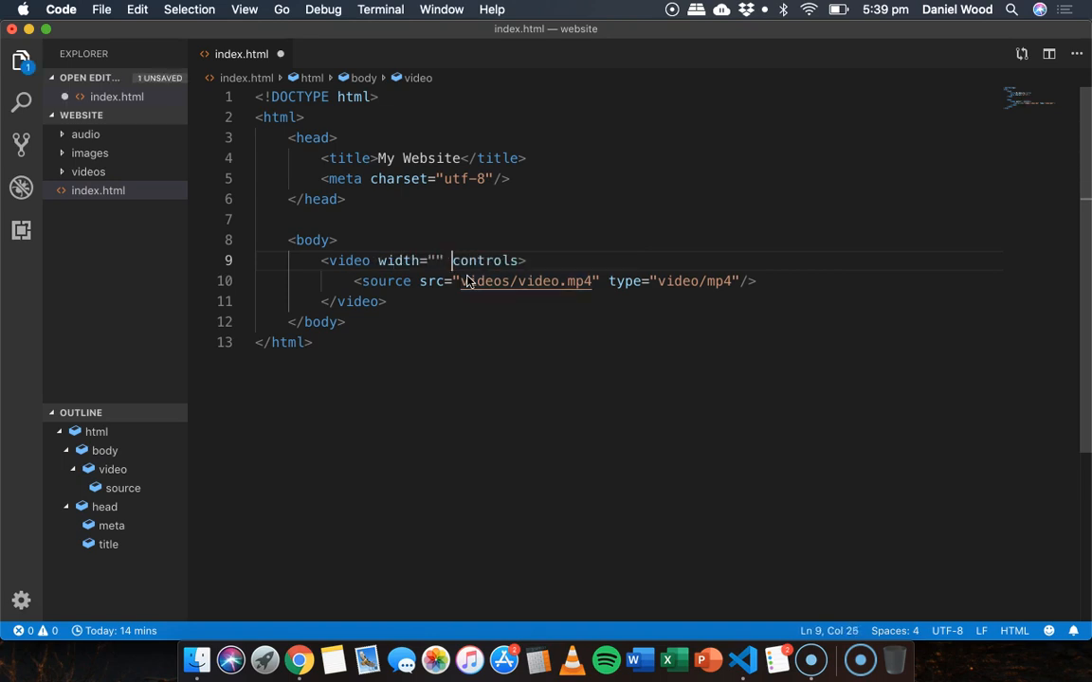
pyautogui.write('height=""')
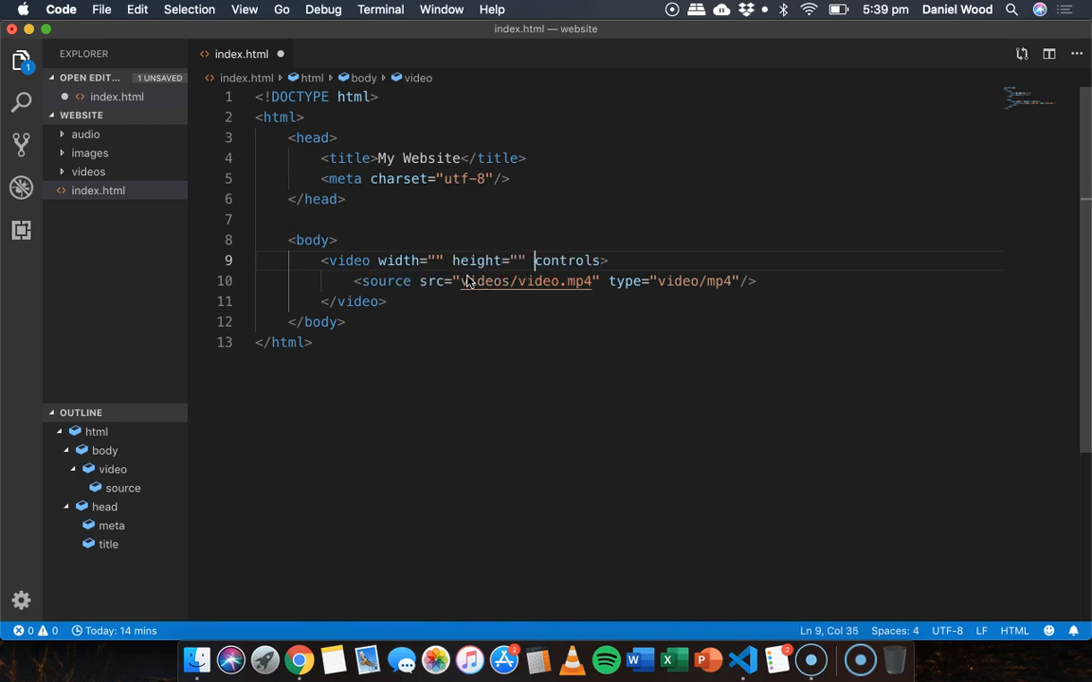
pyautogui.click(436, 261)
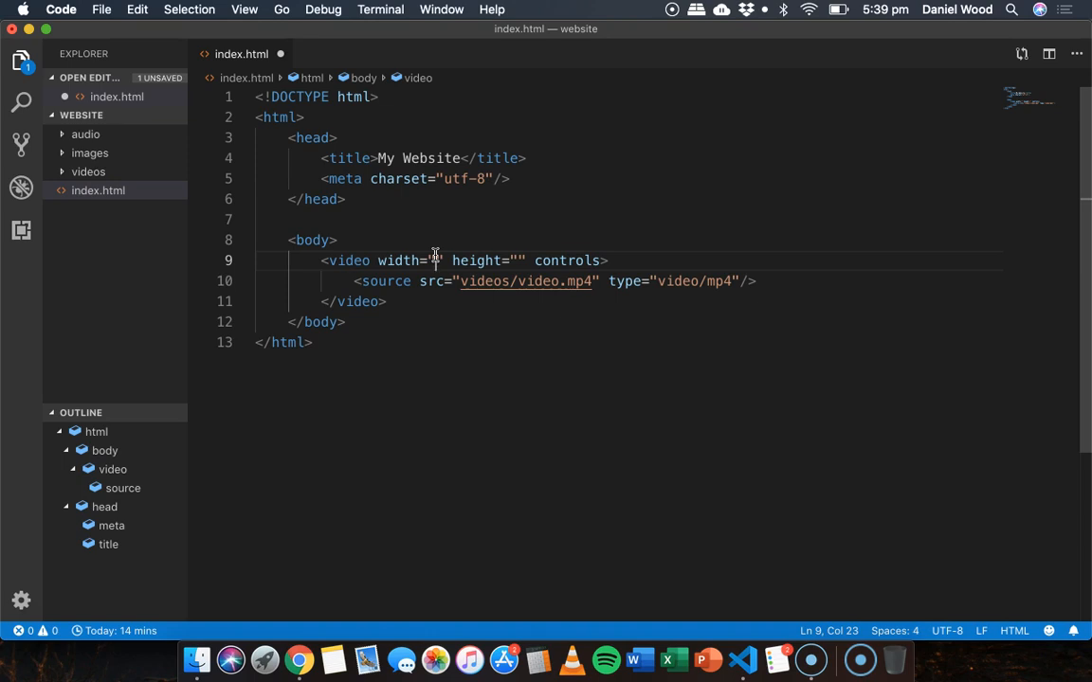
pyautogui.write('640')
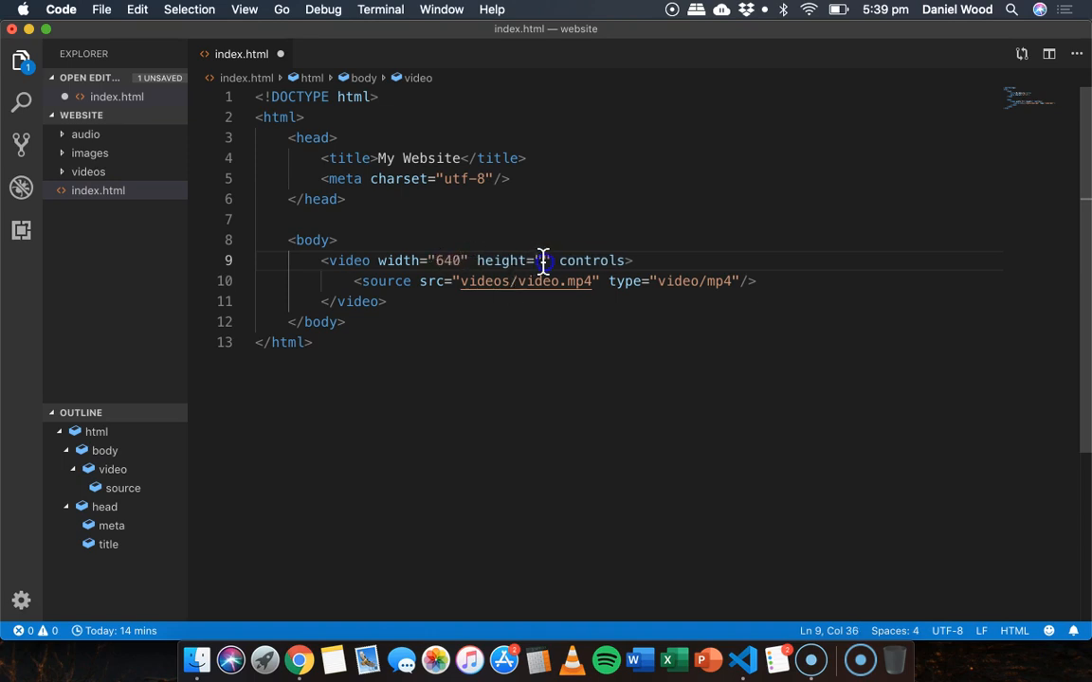
pyautogui.write('360')
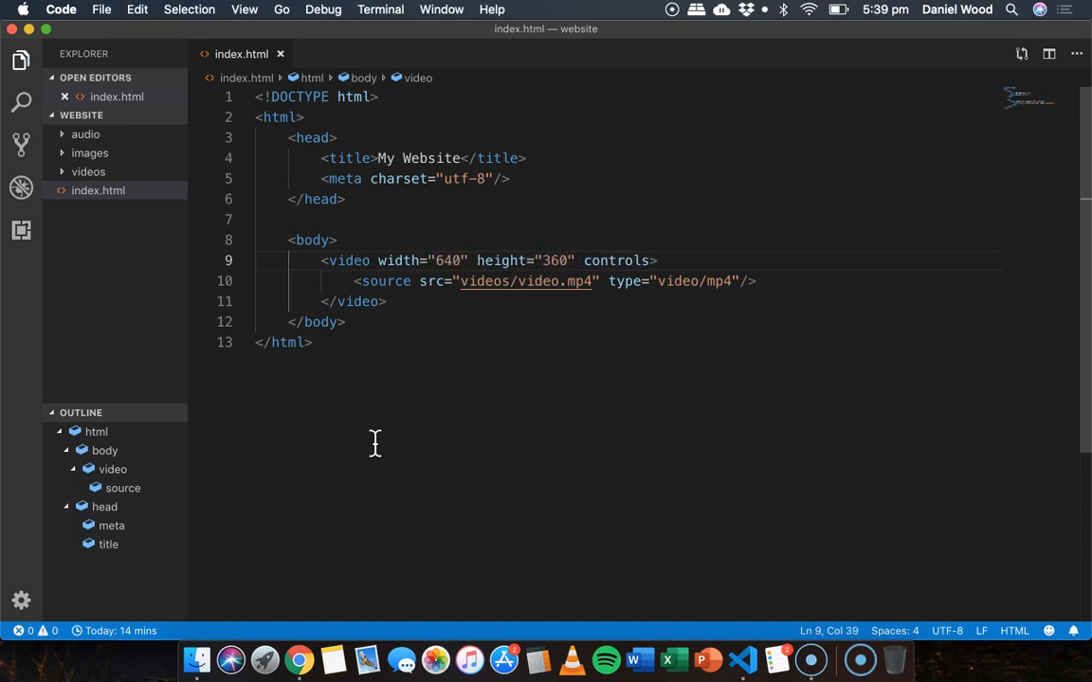
pyautogui.click(299, 660)
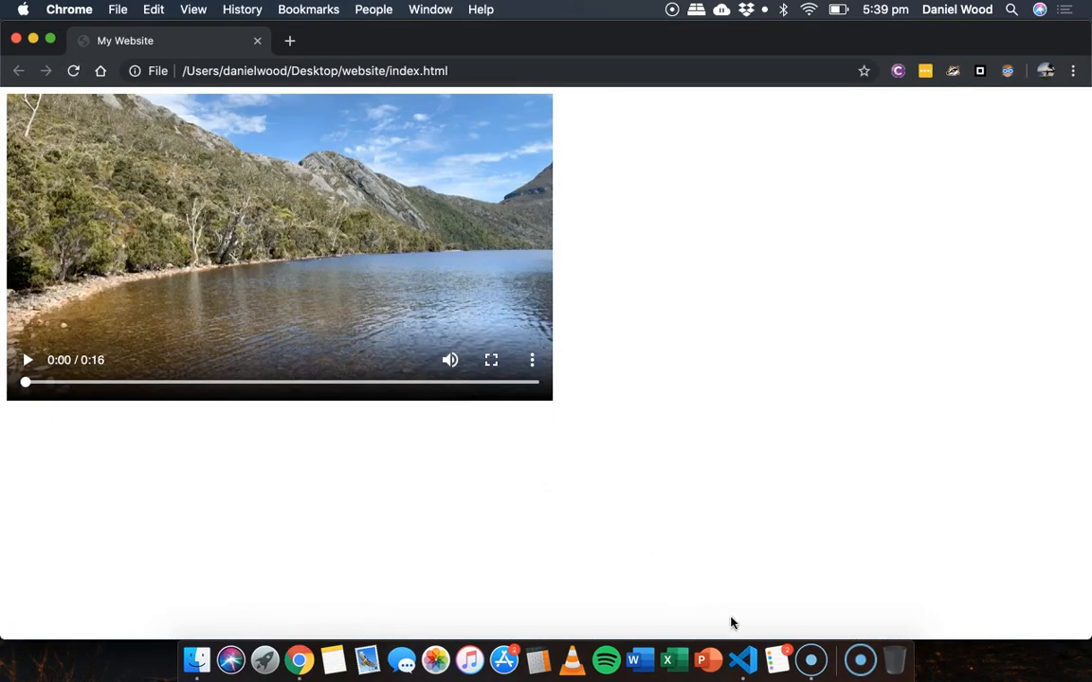
pyautogui.click(743, 660)
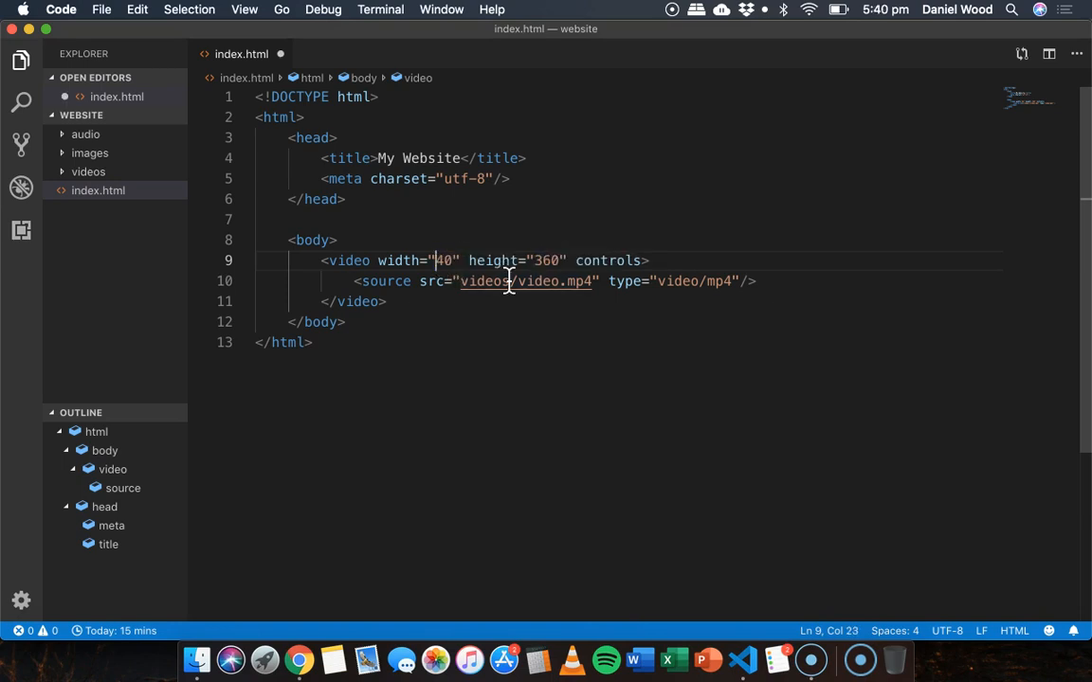
pyautogui.write('4')
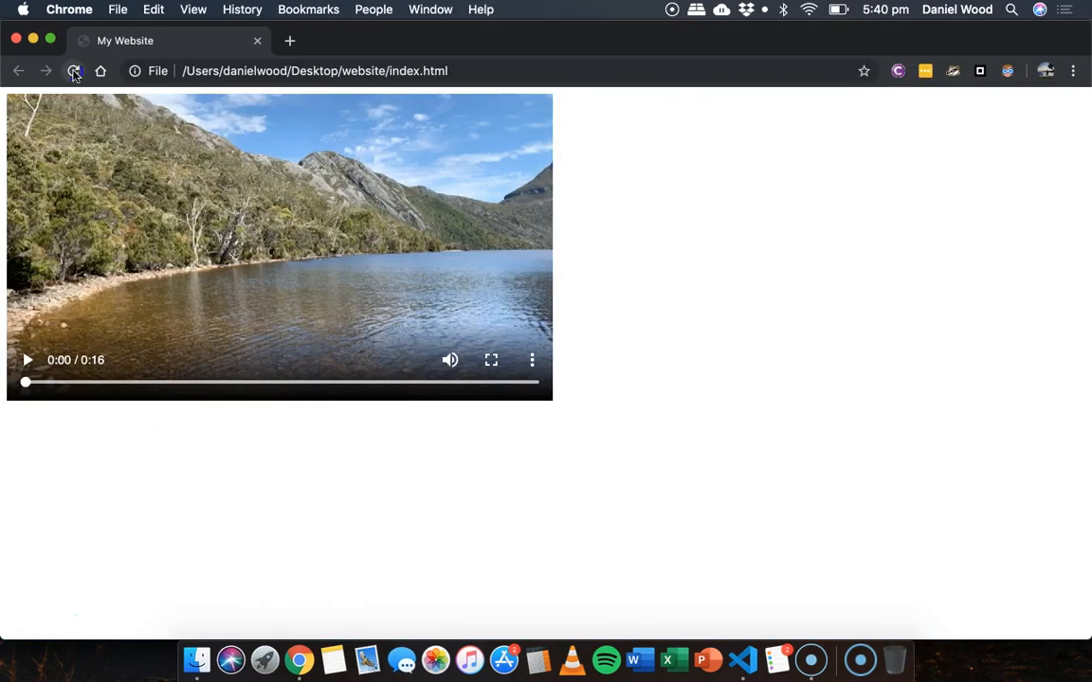
pyautogui.click(74, 72)
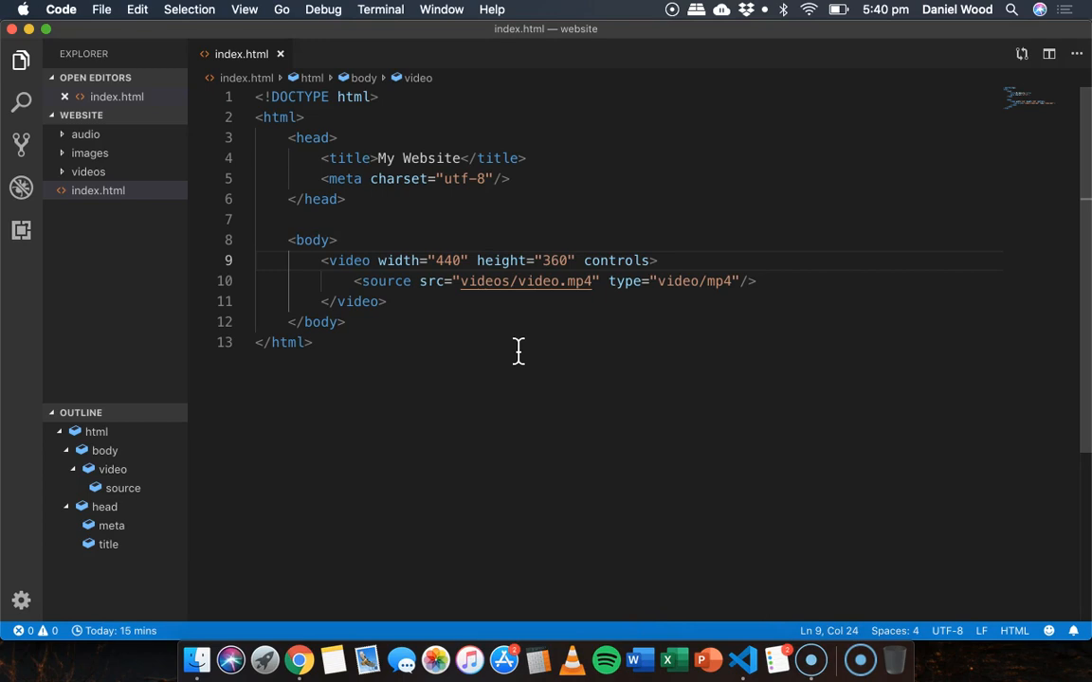
pyautogui.write('6')
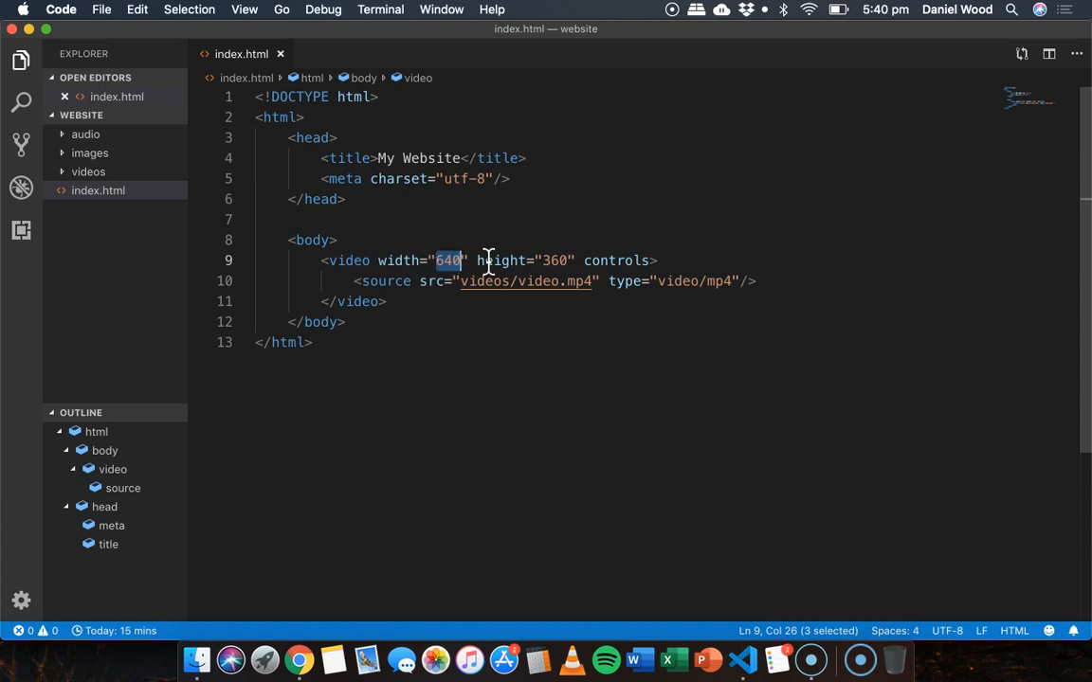
pyautogui.moveTo(470, 307)
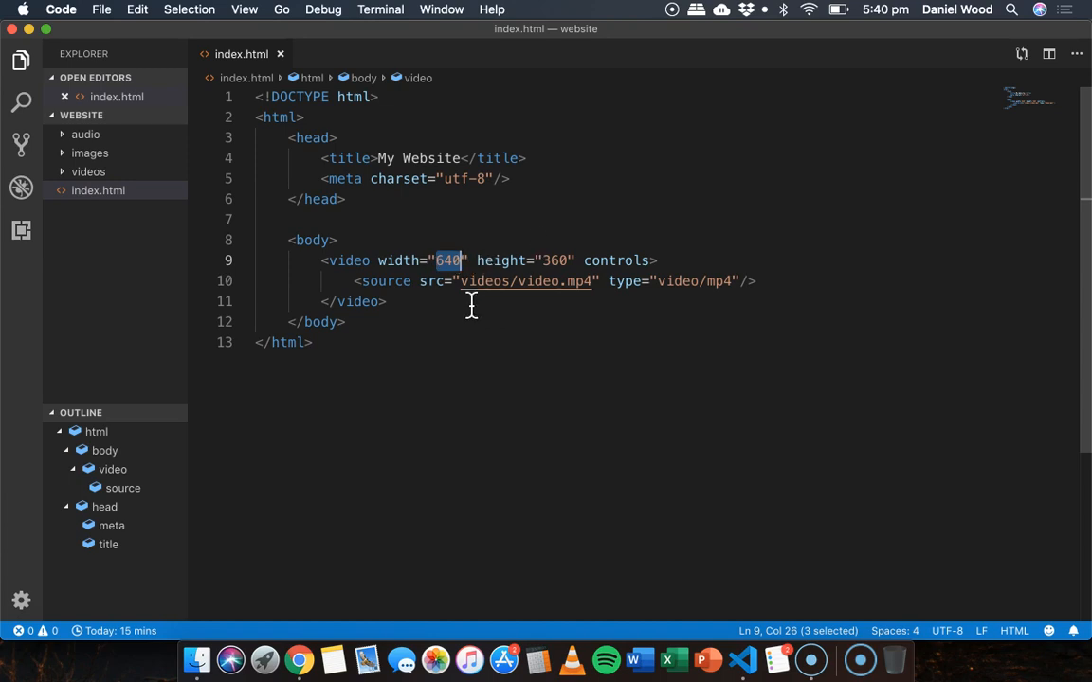
pyautogui.moveTo(637, 280)
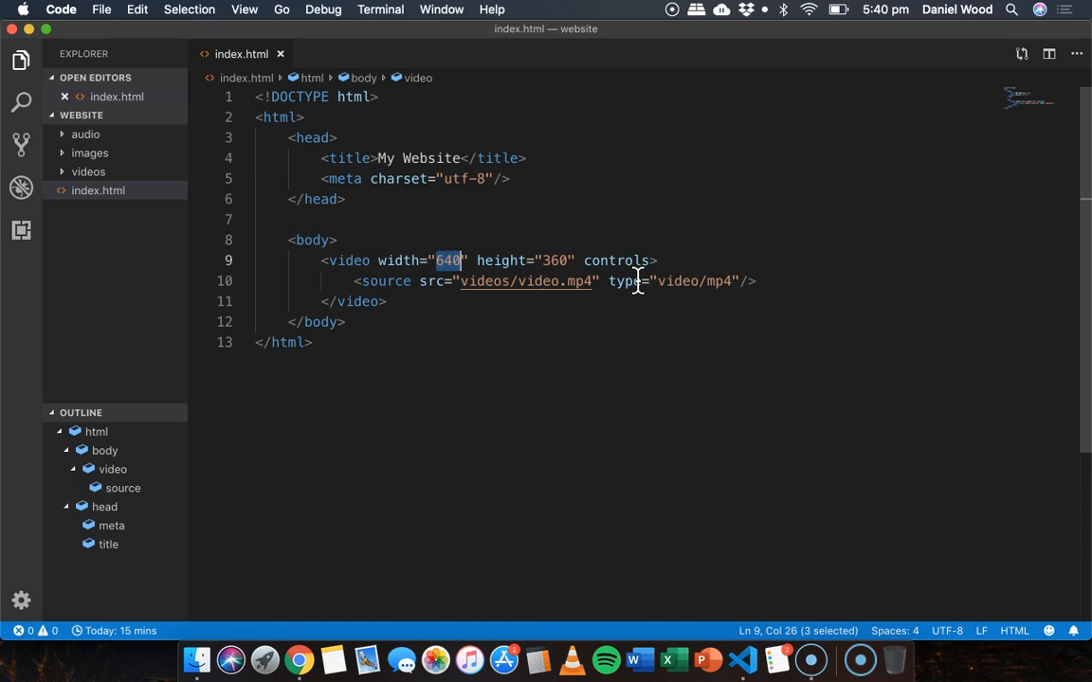
pyautogui.moveTo(637, 281)
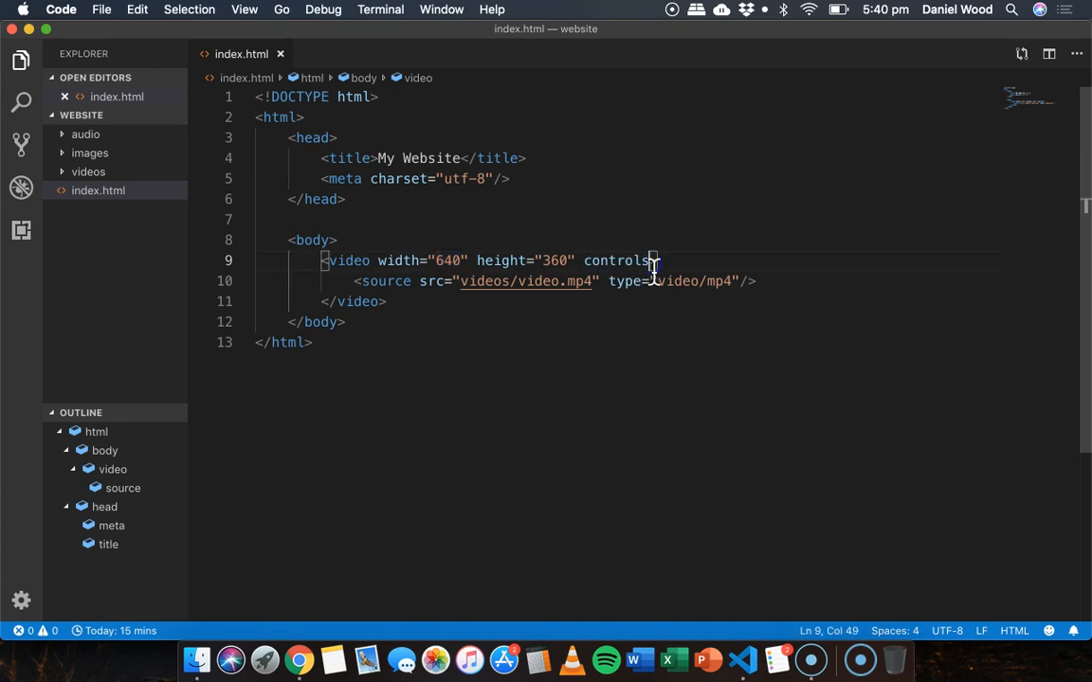
# Step: Add a loop attribute, then play the lake video in Chrome and pause it around 0:02
pyautogui.write('loop')
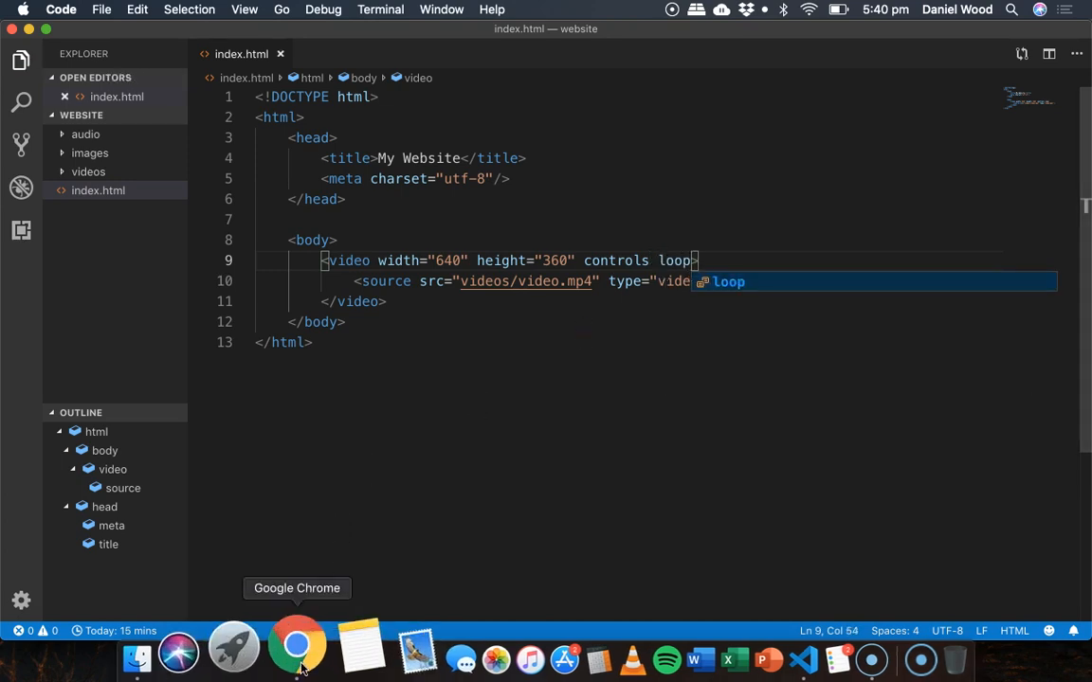
pyautogui.click(296, 651)
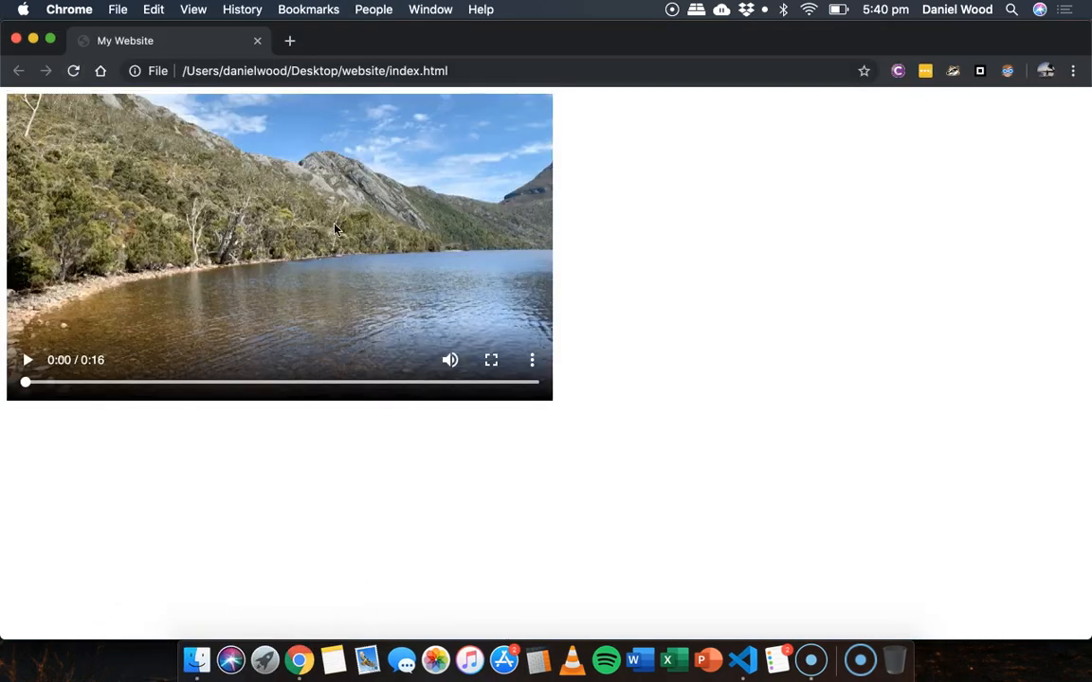
pyautogui.moveTo(28, 360)
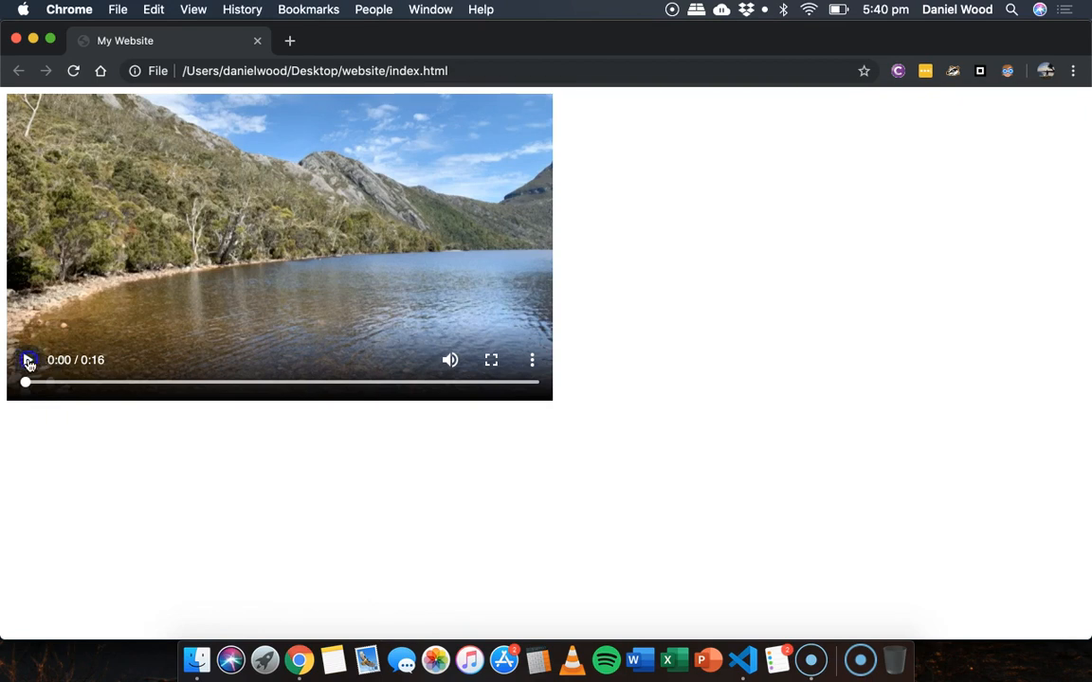
pyautogui.click(26, 360)
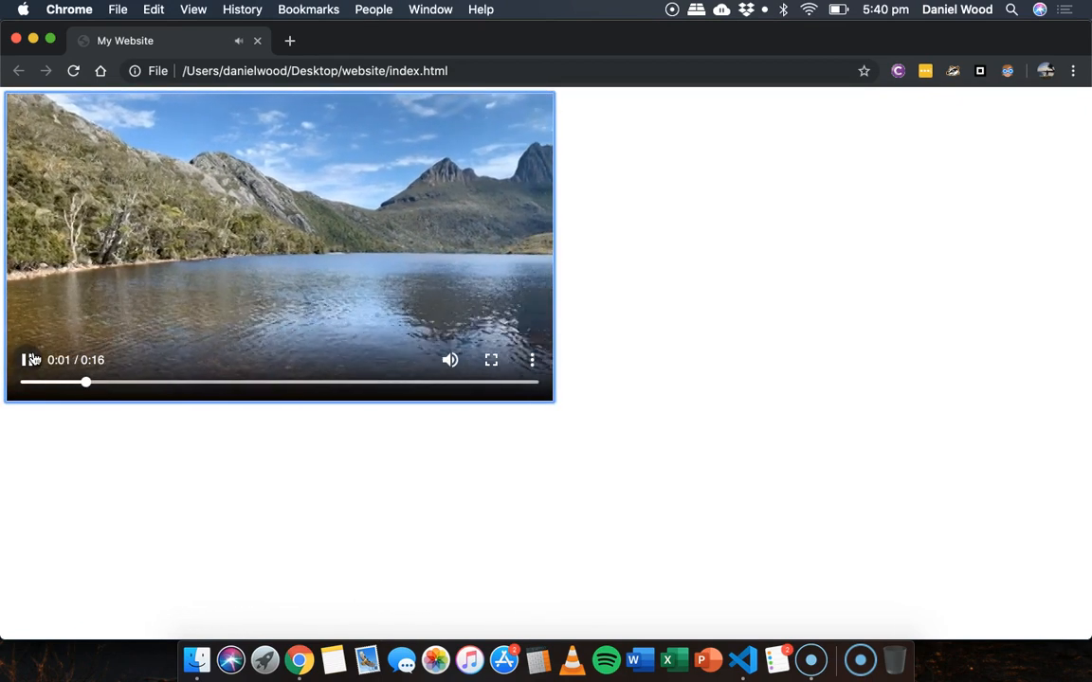
pyautogui.click(27, 361)
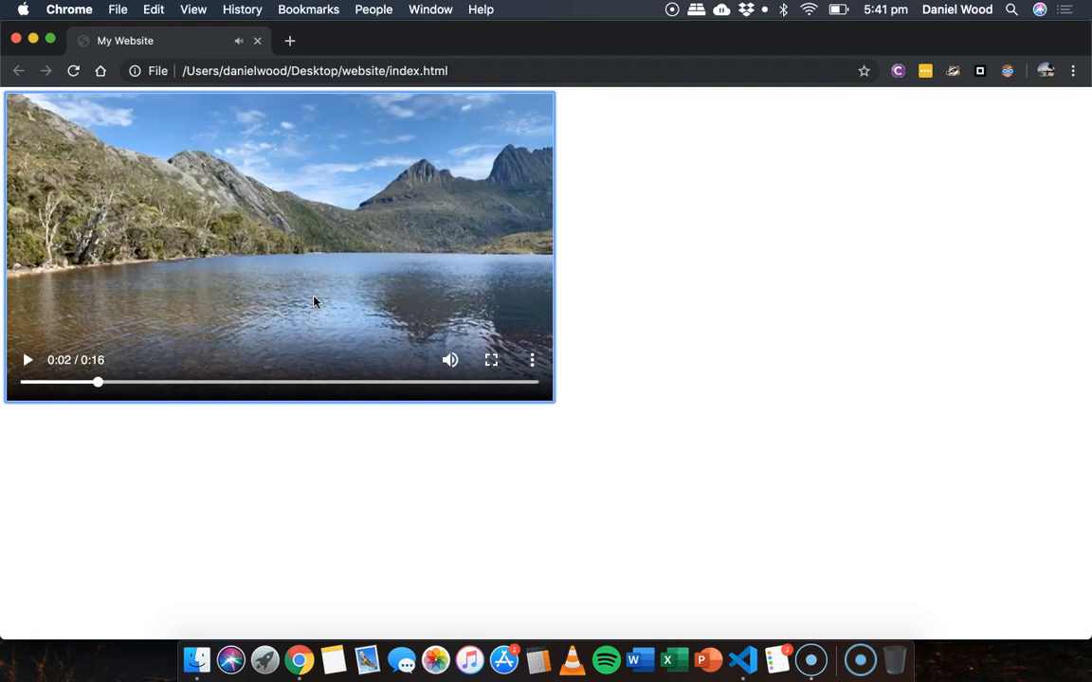
pyautogui.moveTo(508, 190)
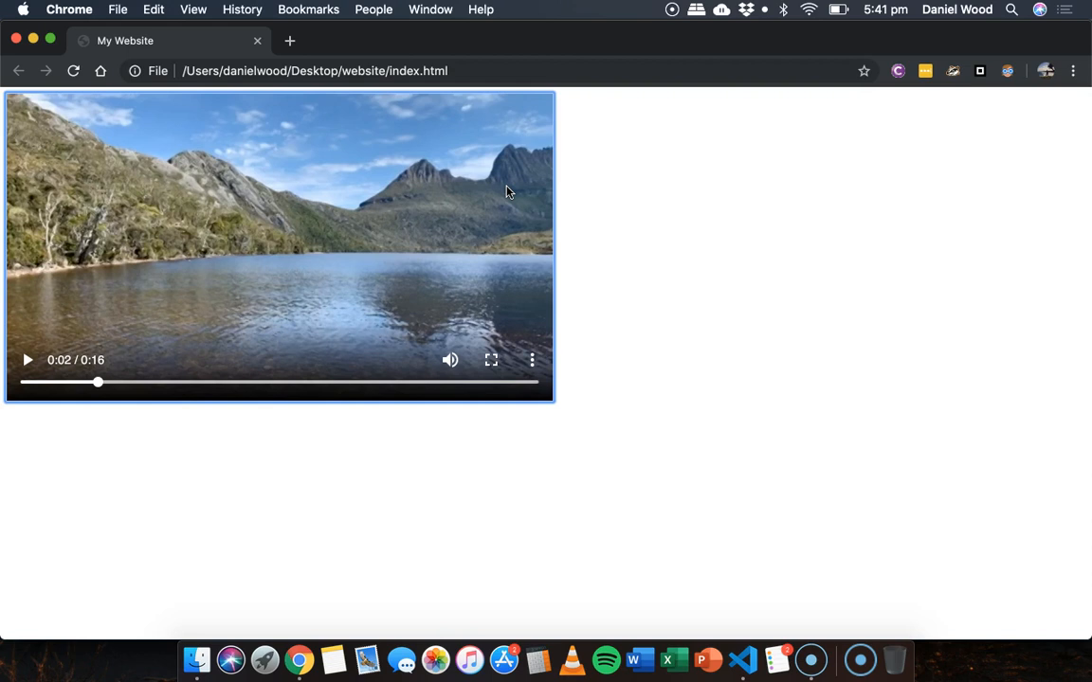
# Step: Delete the autoplay and loop attributes, leaving width, height and controls on the video tag
pyautogui.click(743, 659)
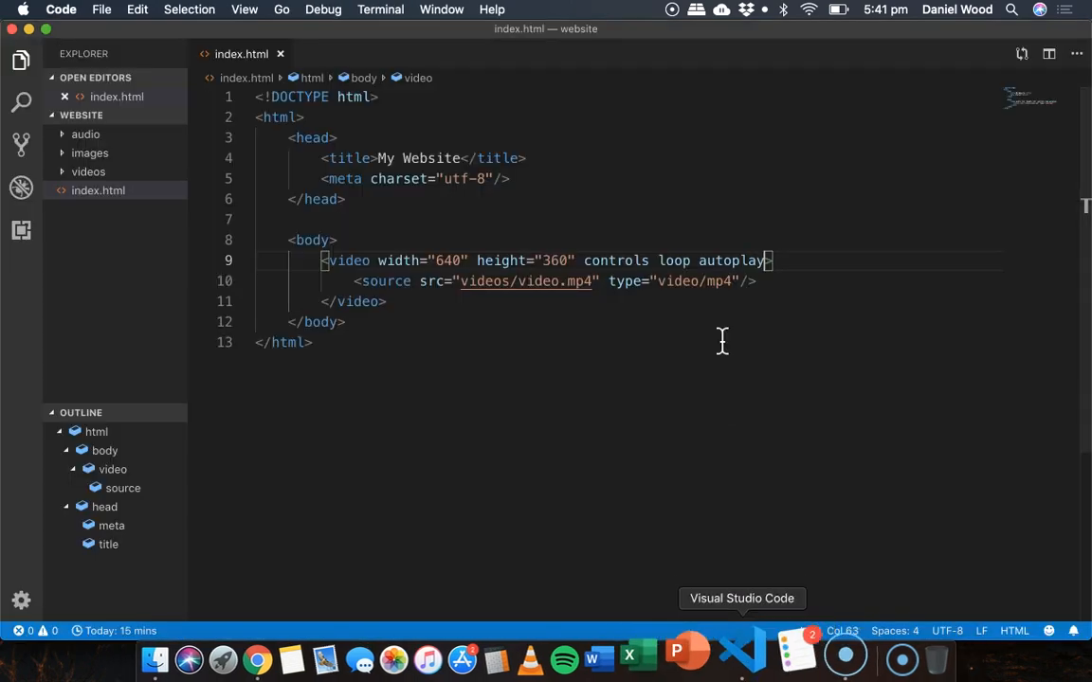
pyautogui.click(298, 659)
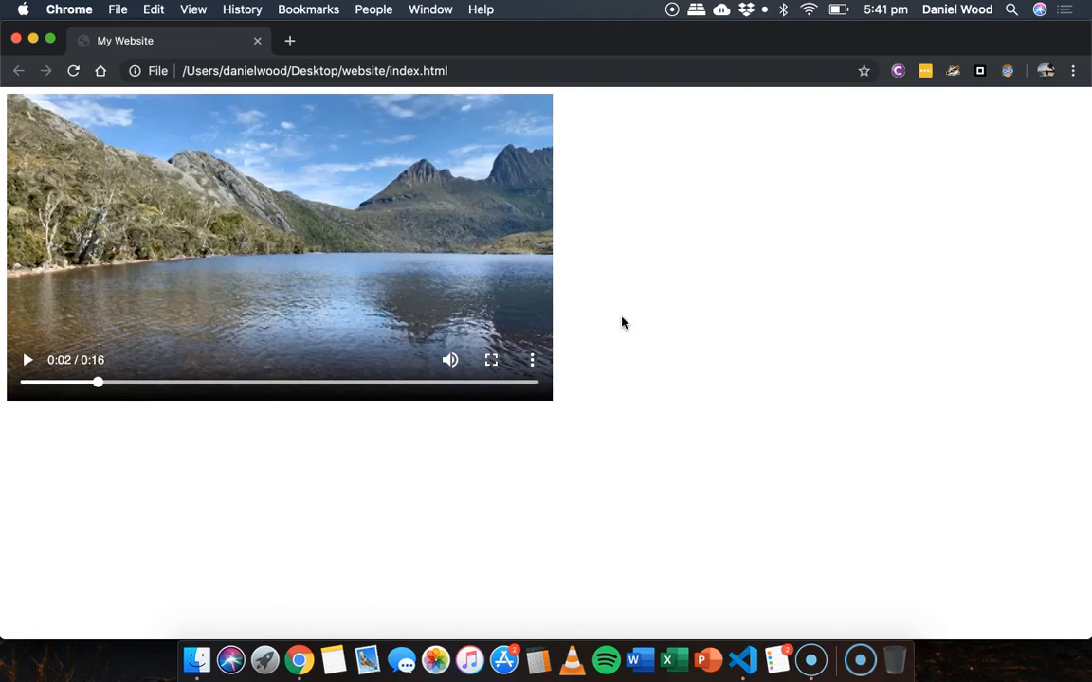
pyautogui.moveTo(715, 491)
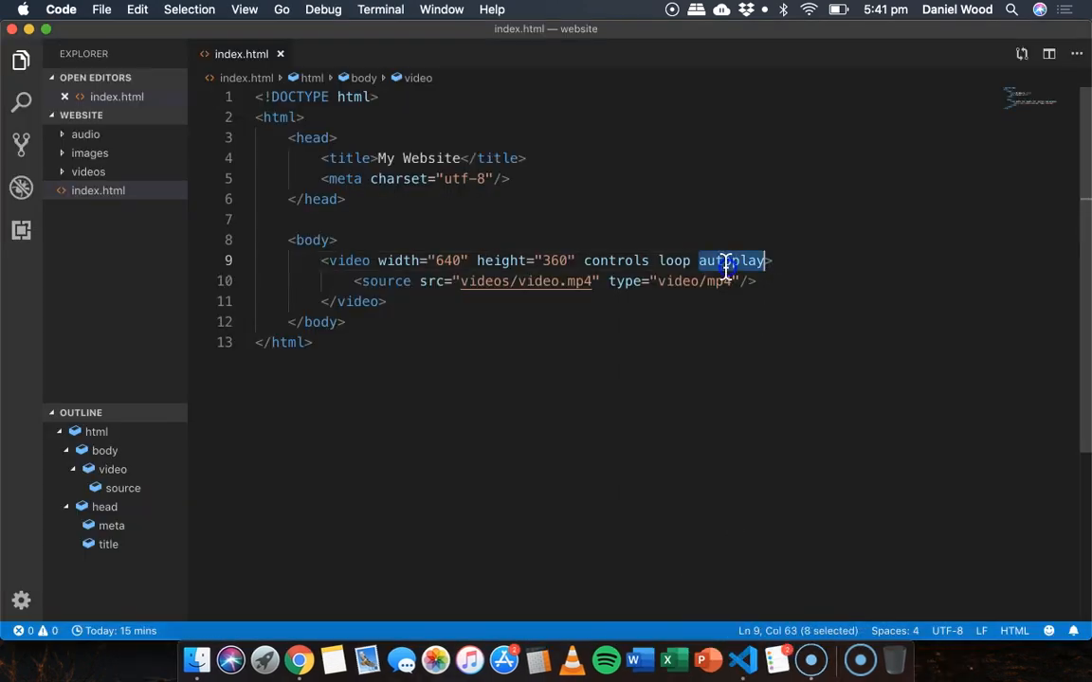
pyautogui.press('Backspace')
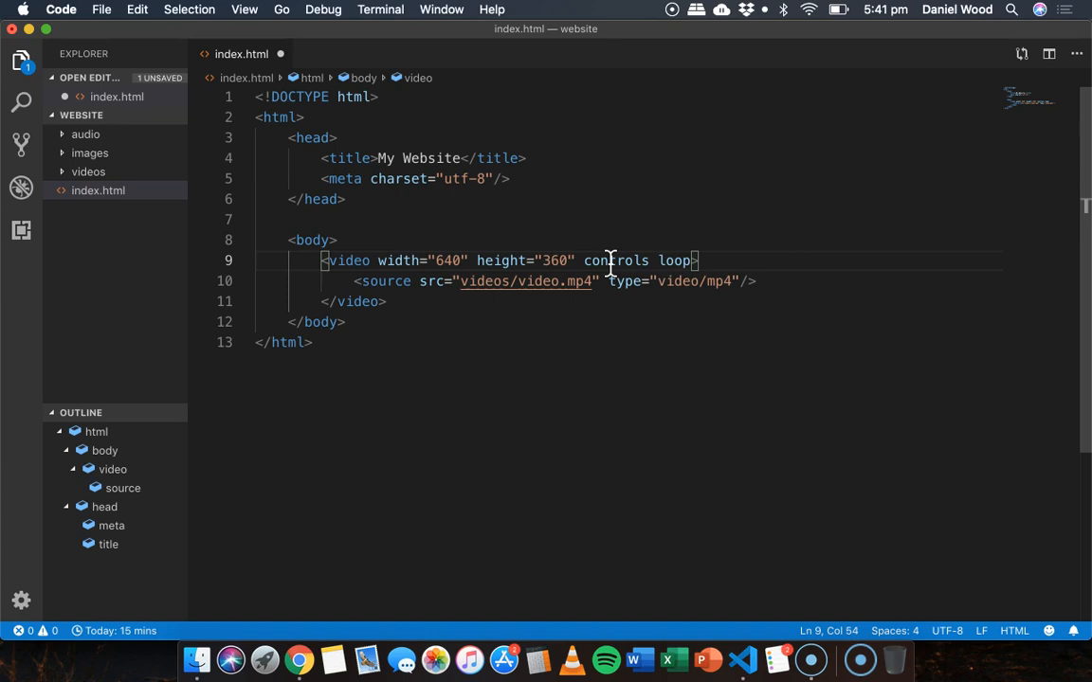
pyautogui.moveTo(675, 239)
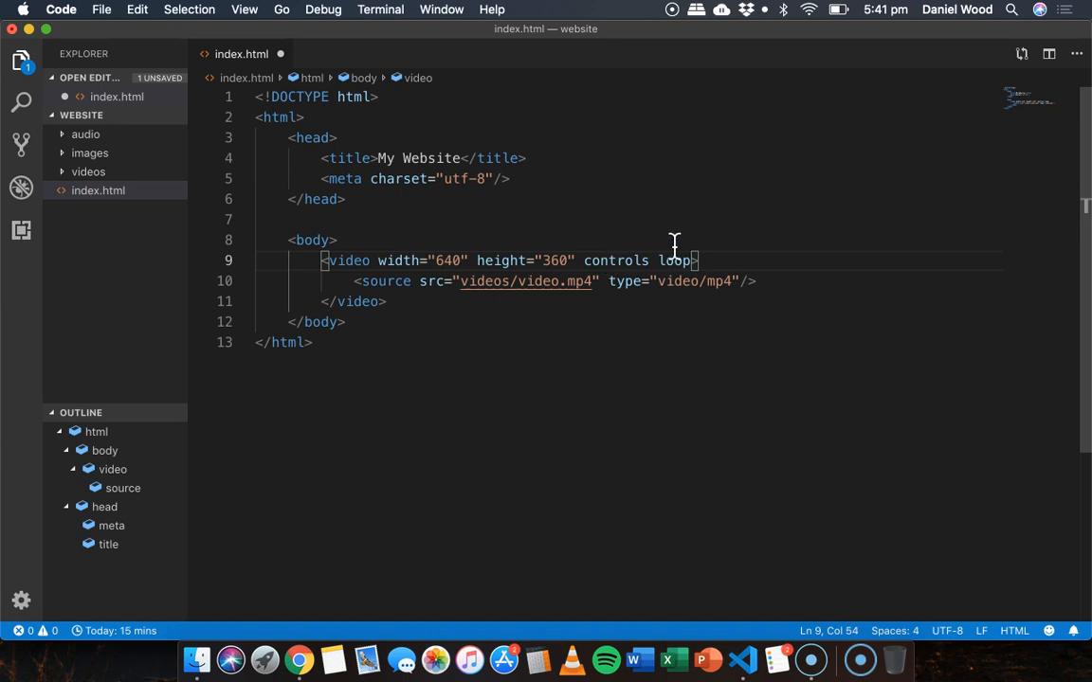
pyautogui.doubleClick(614, 259)
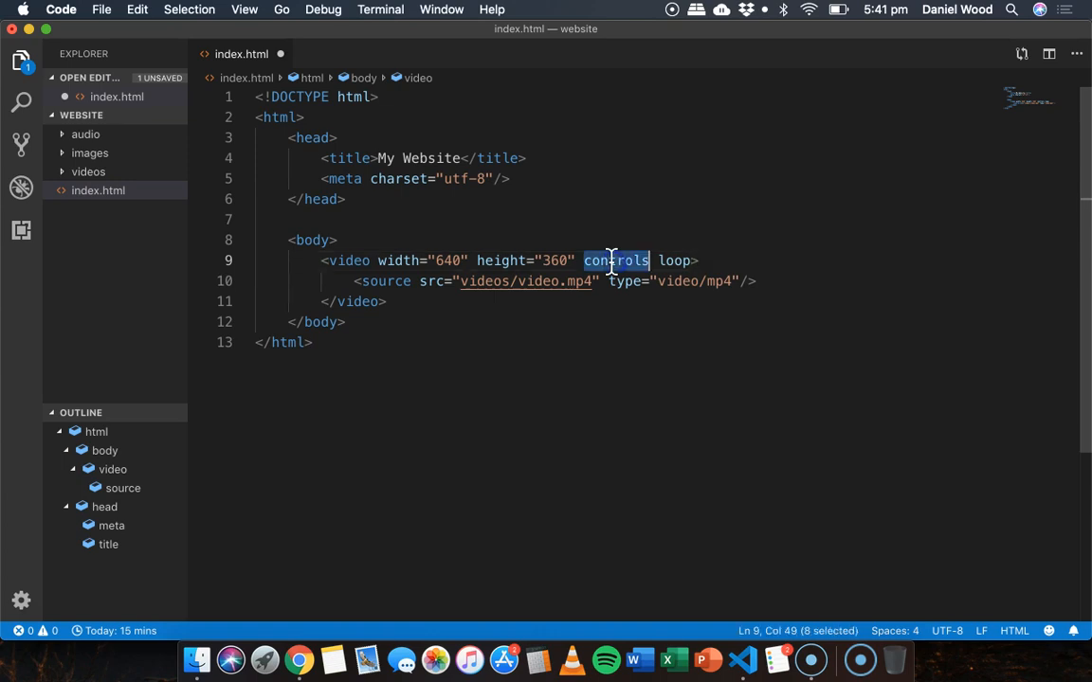
pyautogui.press('Backspace')
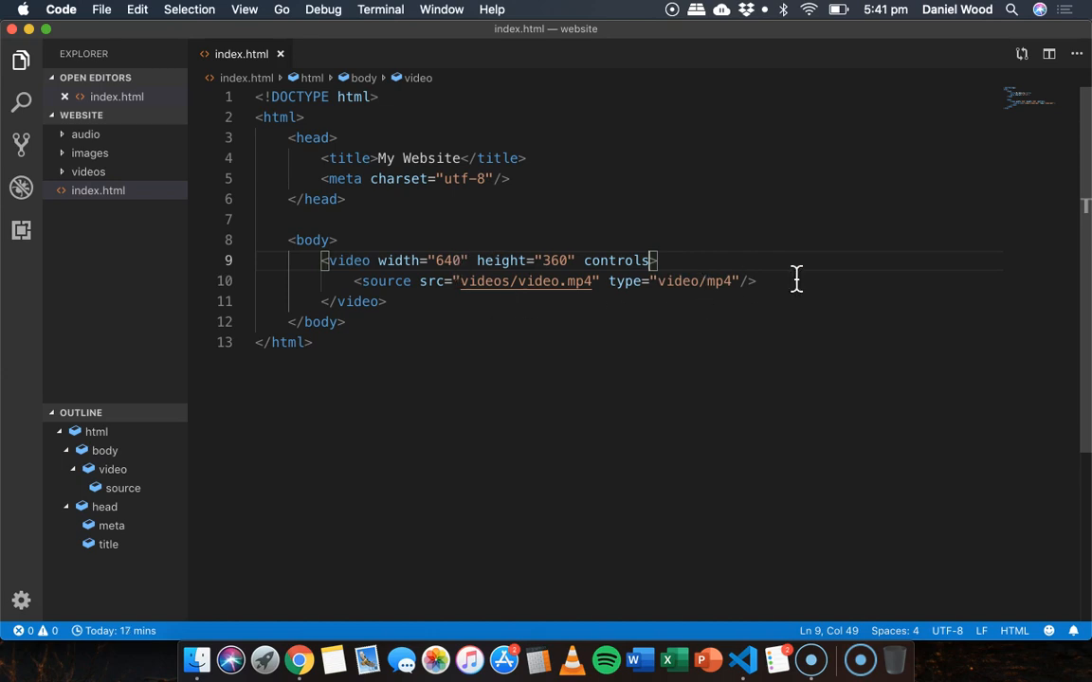
# Step: Write fallback text 'Your browser does not support the HTML5 video tag. Upgrade your browser.' inside the video element
pyautogui.press('enter')
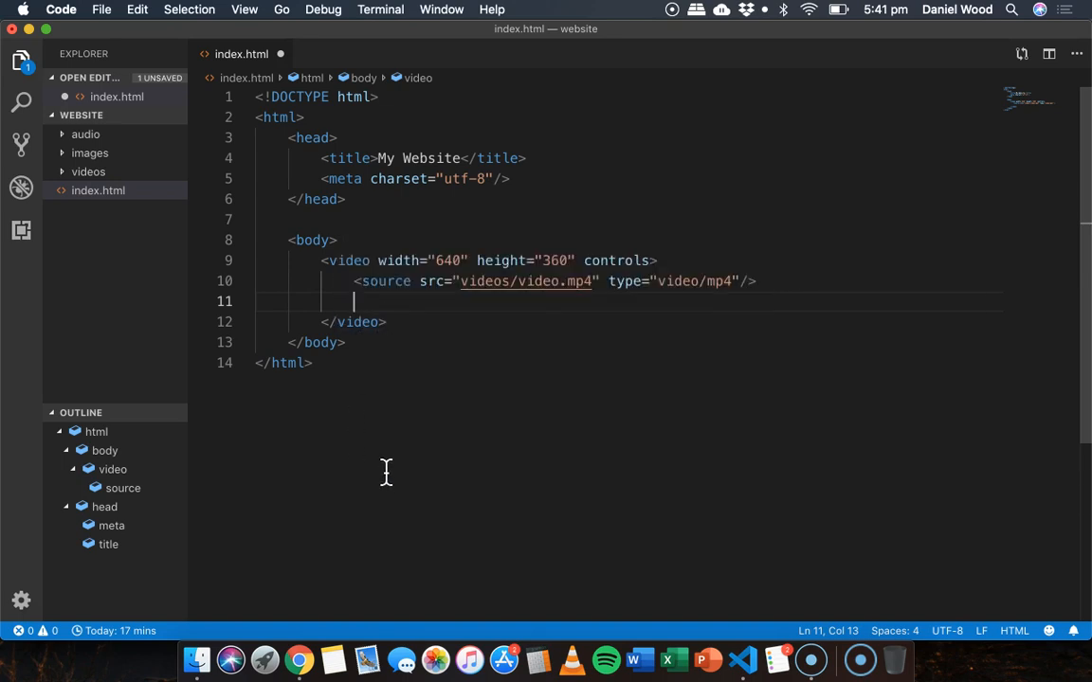
pyautogui.moveTo(409, 383)
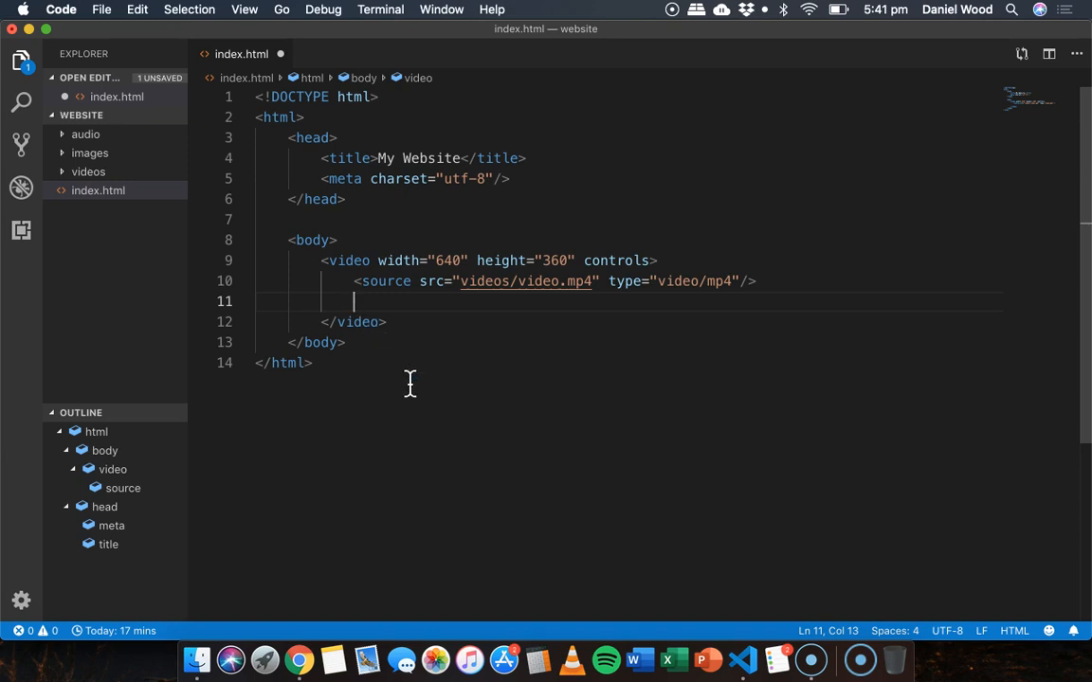
pyautogui.write('Your browser')
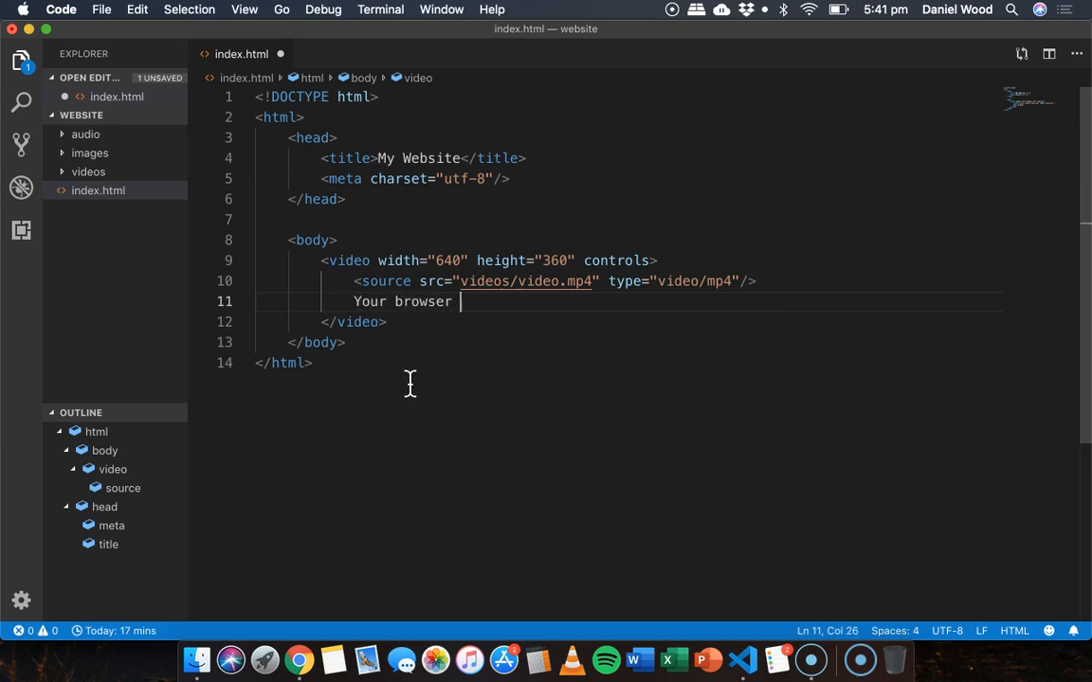
pyautogui.write('does not support the HTML5 video t')
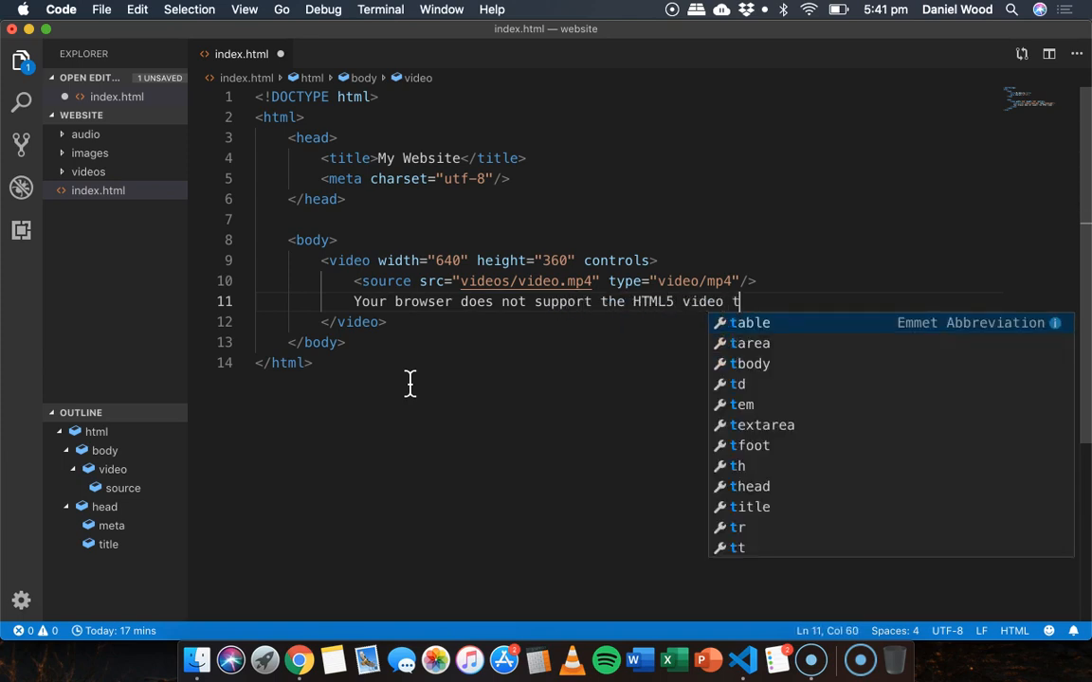
pyautogui.write('ag. Upgrade yo')
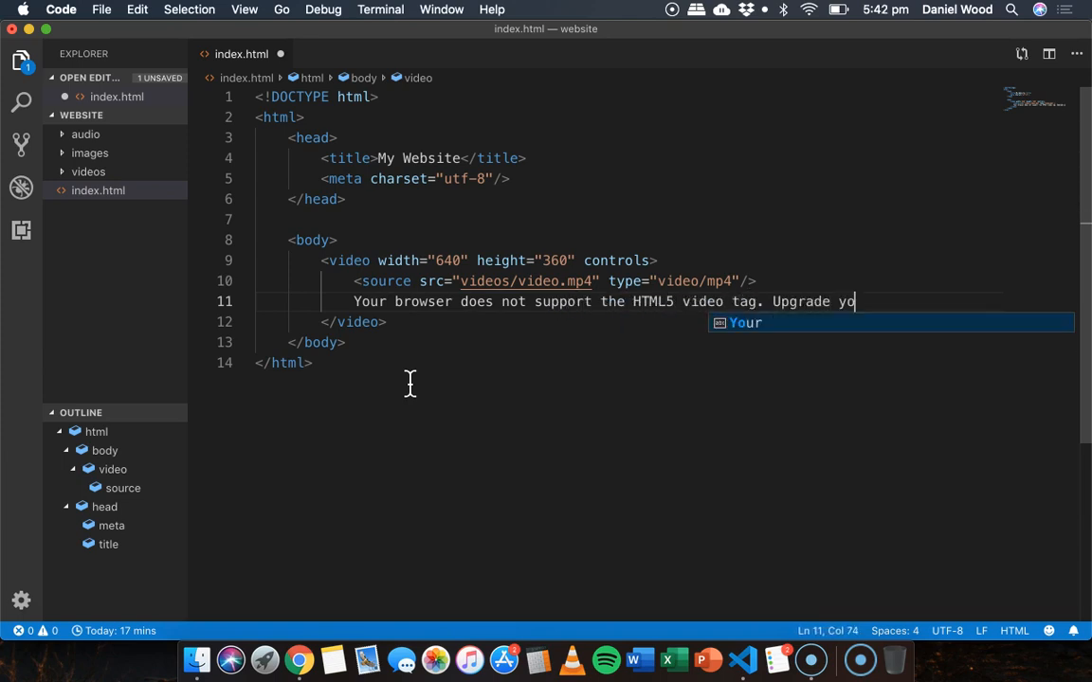
pyautogui.write('ur browser.')
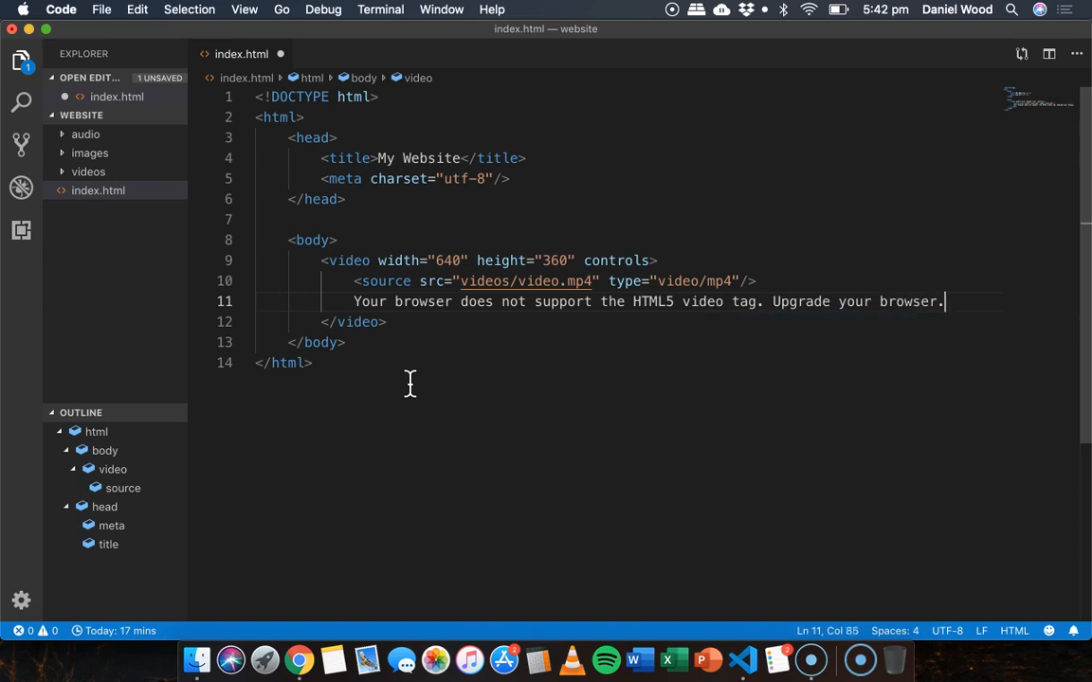
pyautogui.moveTo(303, 654)
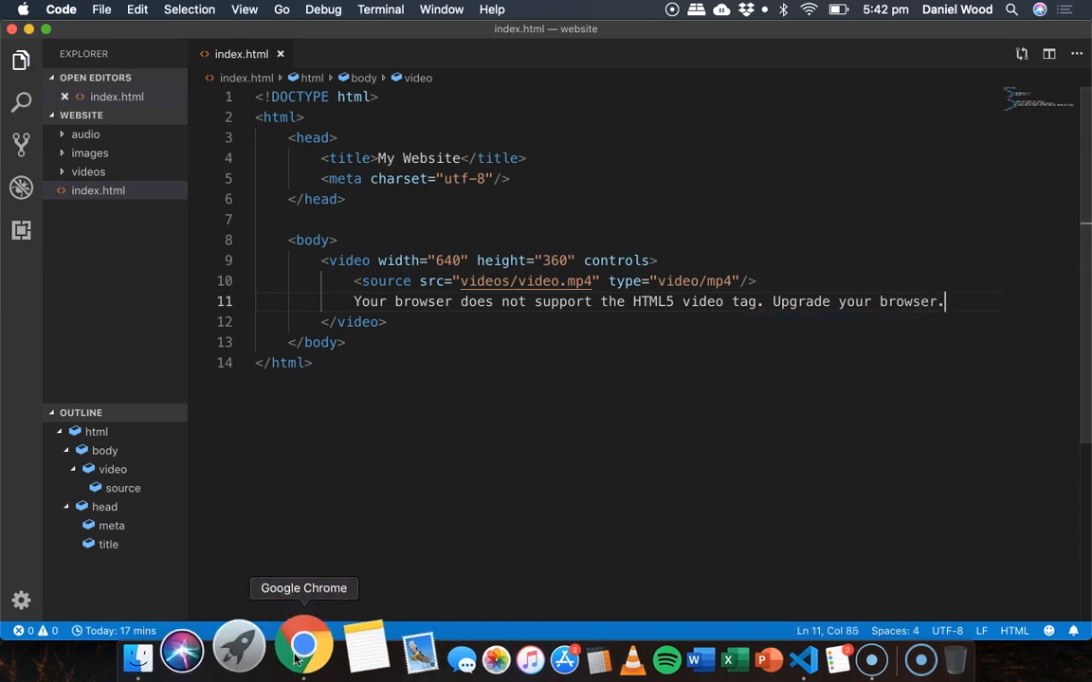
# Step: Check the reloaded Chrome page still shows the video player, then return to the editor
pyautogui.click(303, 652)
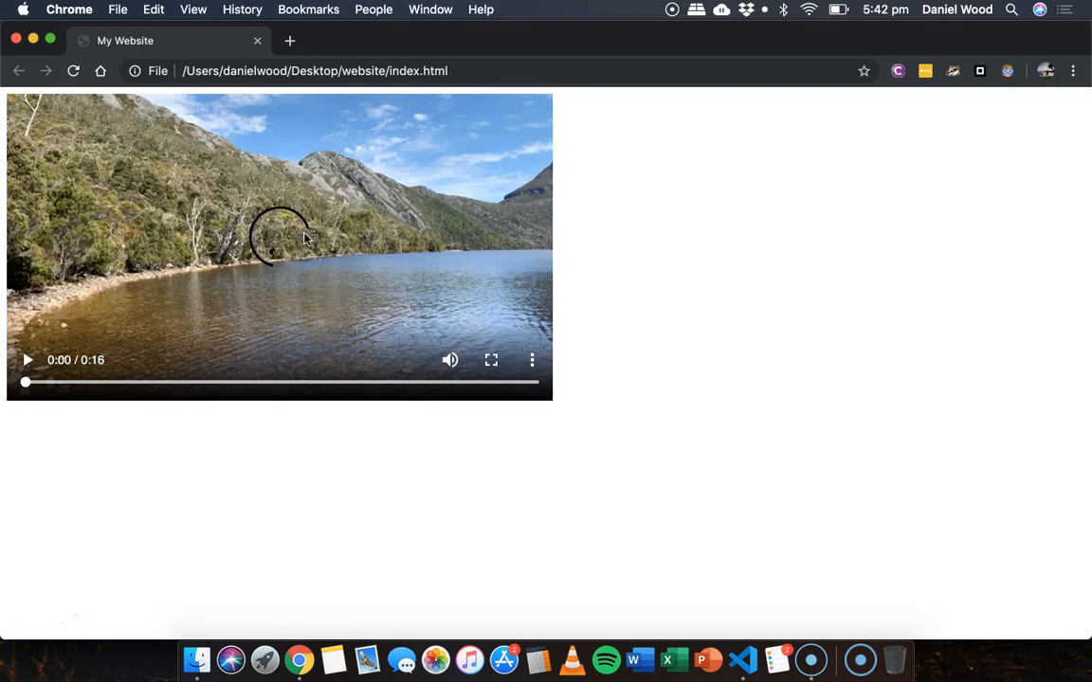
pyautogui.moveTo(721, 391)
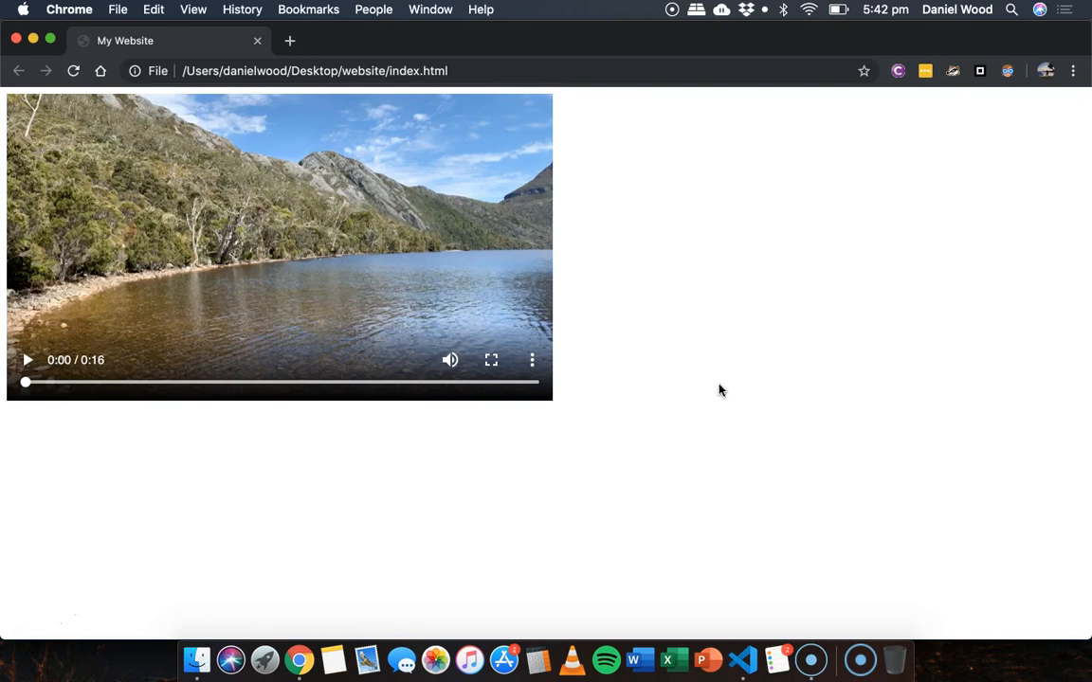
pyautogui.click(743, 660)
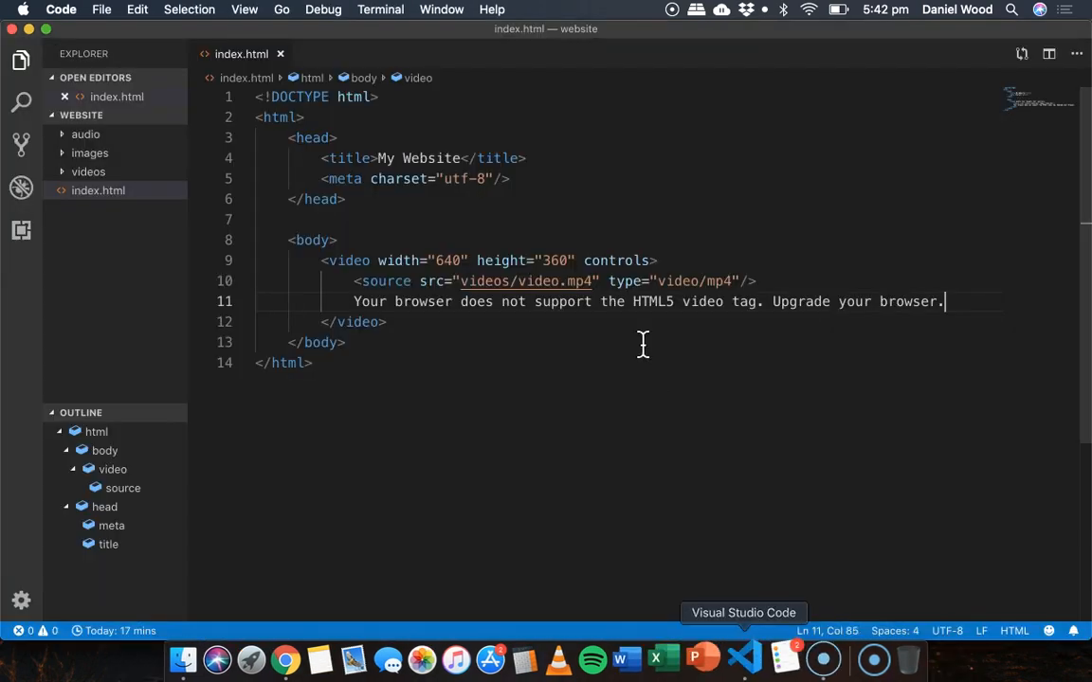
pyautogui.moveTo(587, 302)
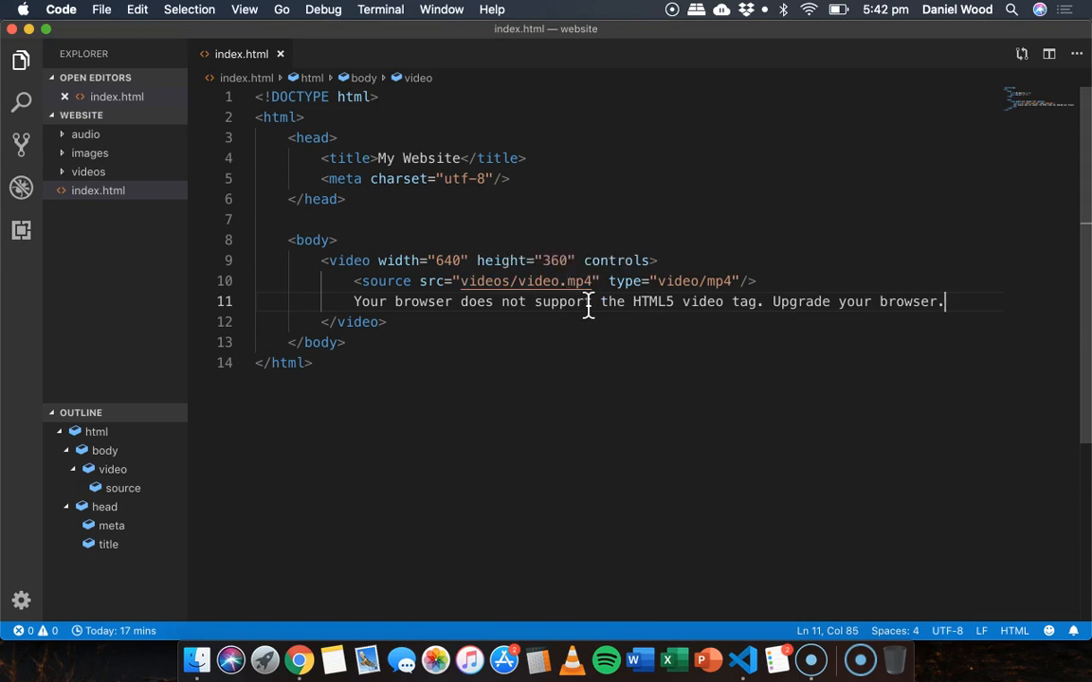
pyautogui.moveTo(522, 260)
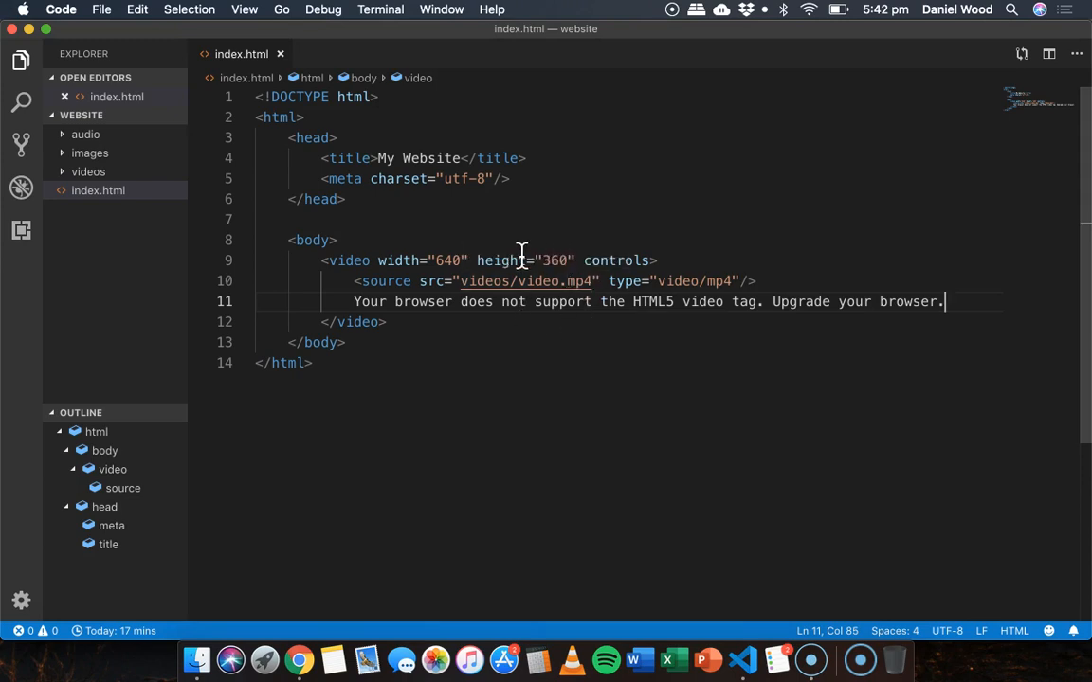